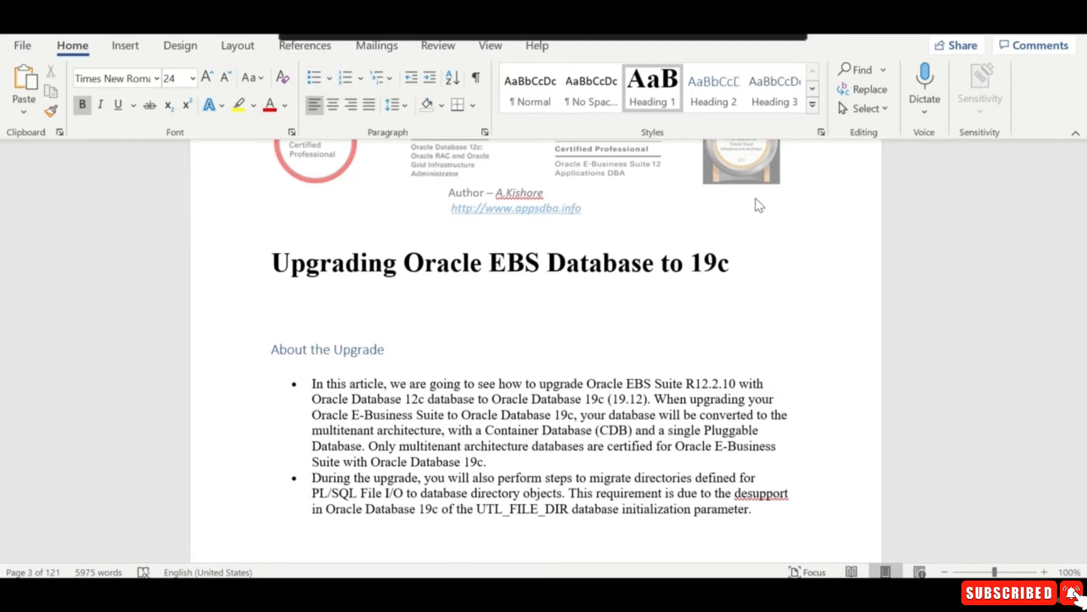
{"action": "mouse_move", "coordinate": [546, 393]}
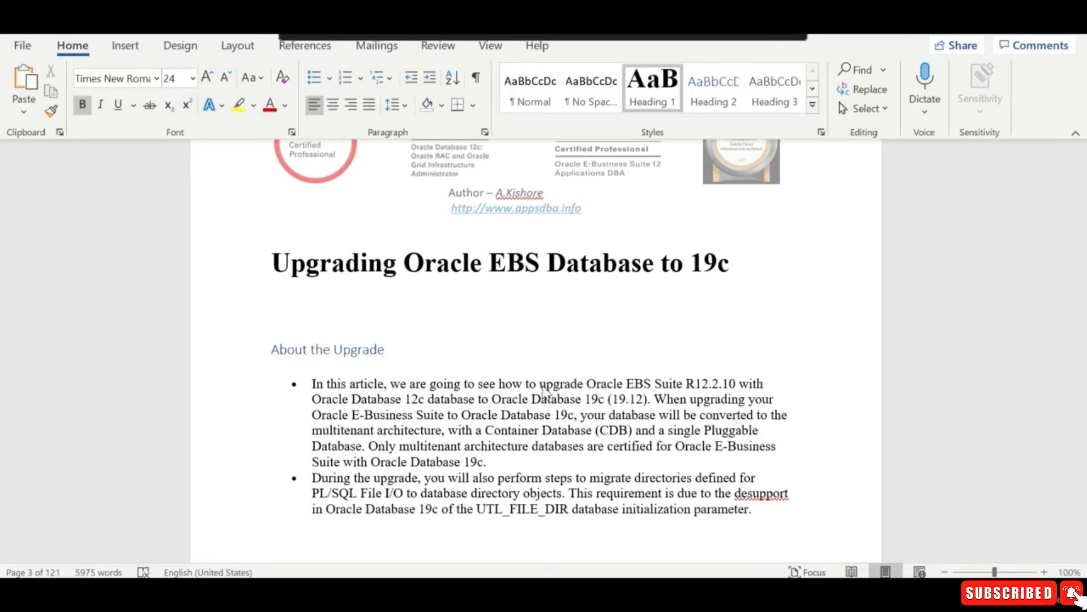
Step: Scroll past the Environment details table to the Source Instance Details screenshot (EBS 12.2.10, DB 12.1.0.2)
{"action": "scroll", "scroll_direction": "down", "scroll_amount": 3}
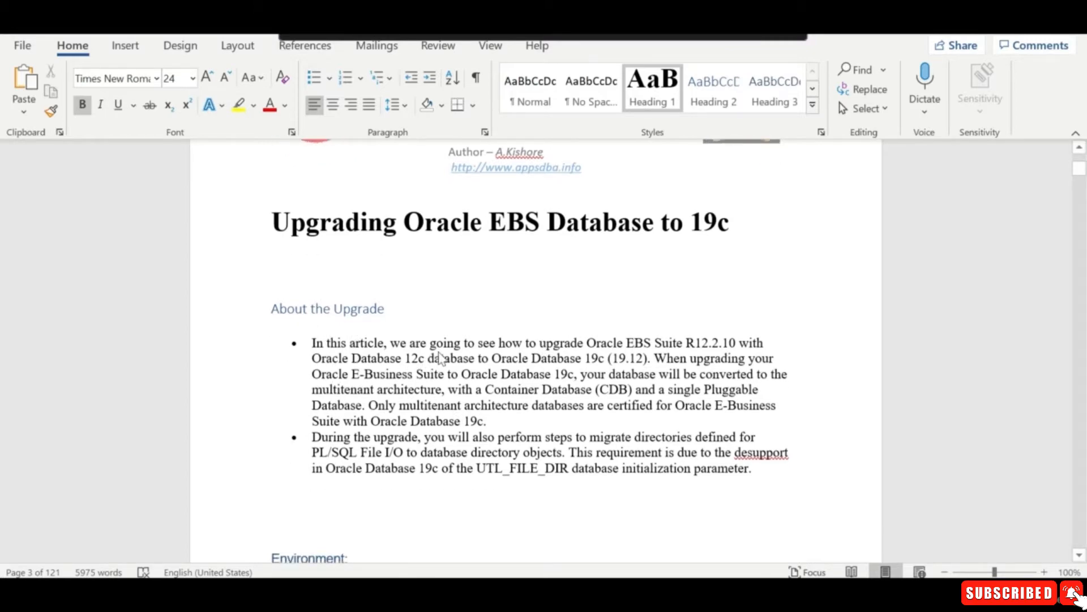
{"action": "mouse_move", "coordinate": [598, 355]}
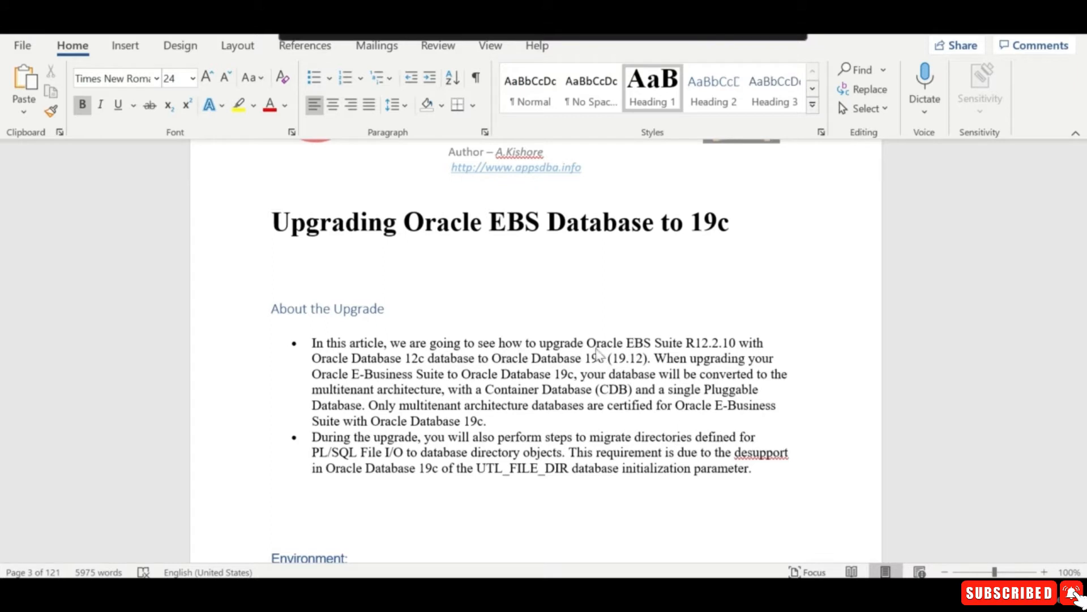
{"action": "mouse_move", "coordinate": [707, 355]}
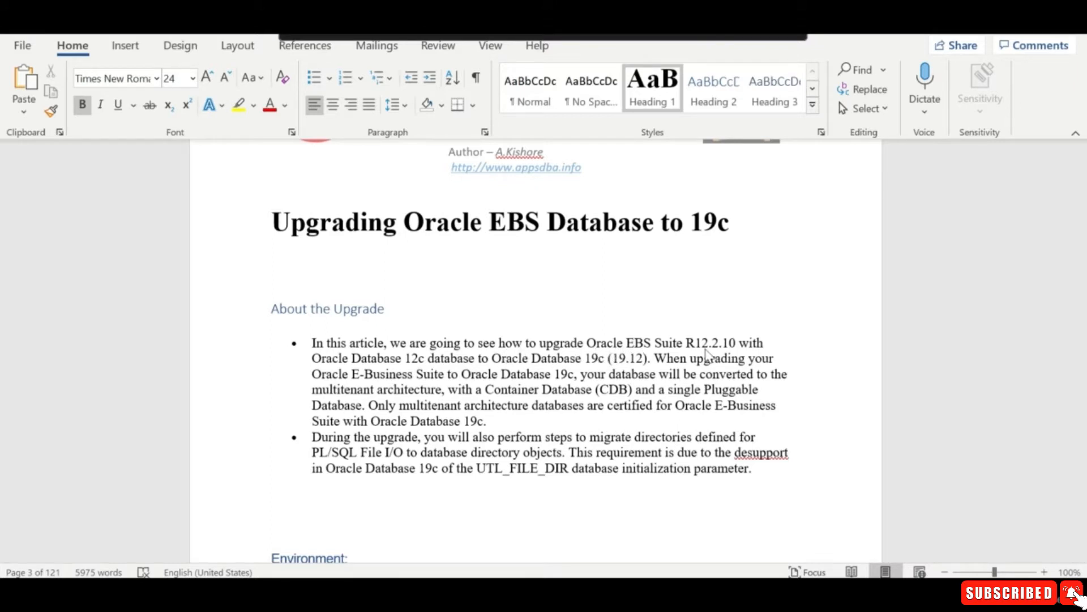
{"action": "mouse_move", "coordinate": [732, 356]}
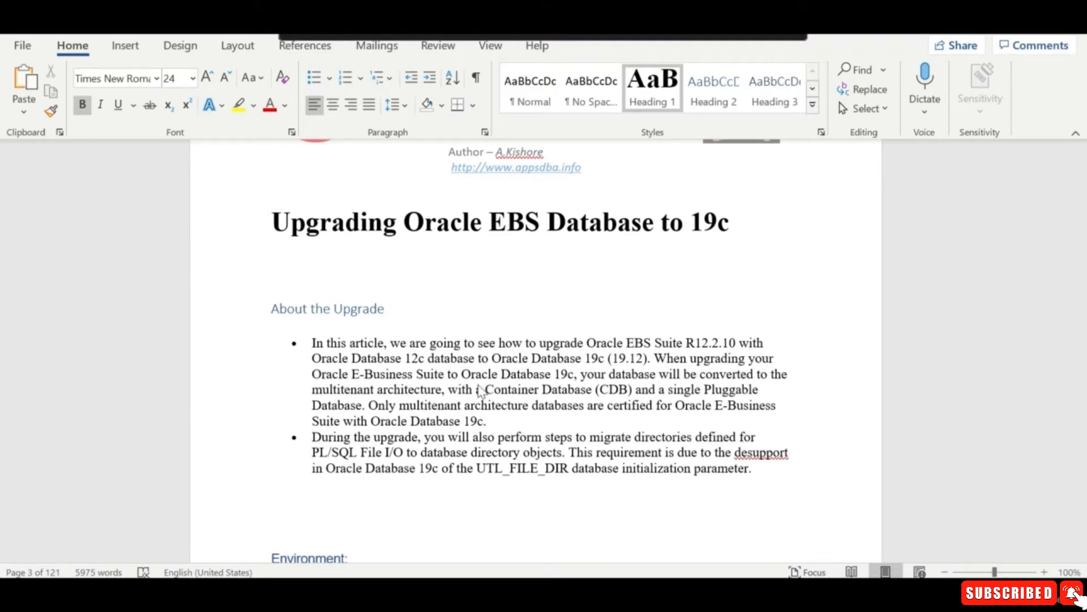
{"action": "mouse_move", "coordinate": [614, 383]}
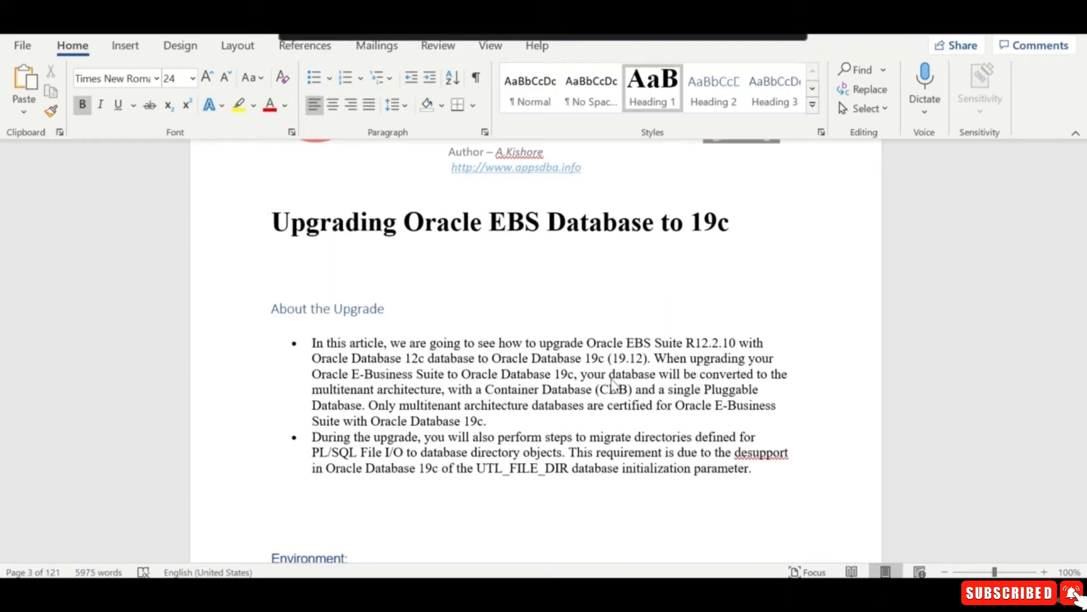
{"action": "mouse_move", "coordinate": [417, 405]}
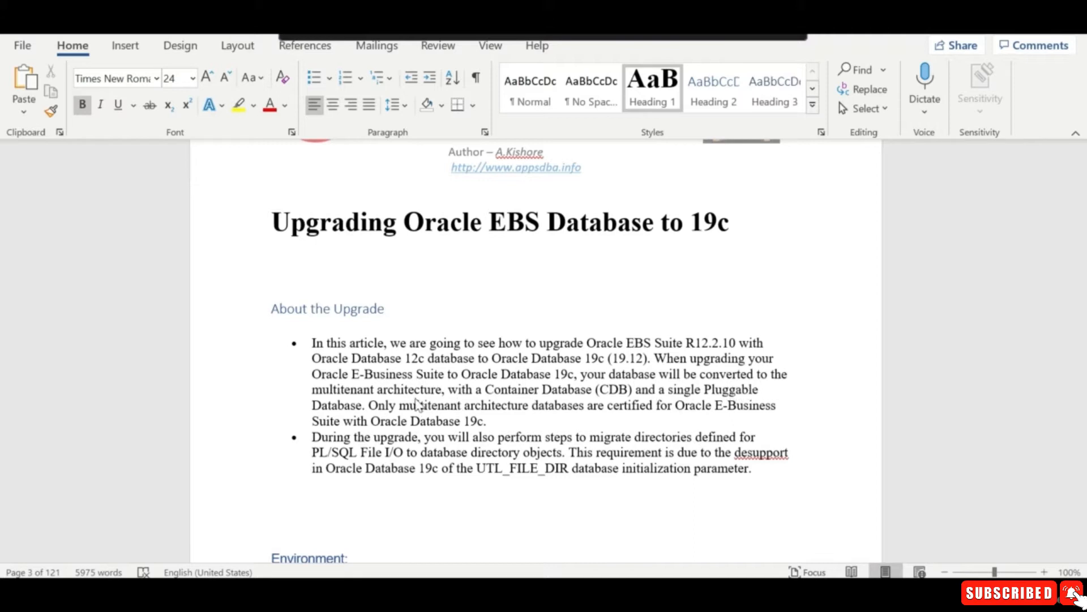
{"action": "mouse_move", "coordinate": [531, 408]}
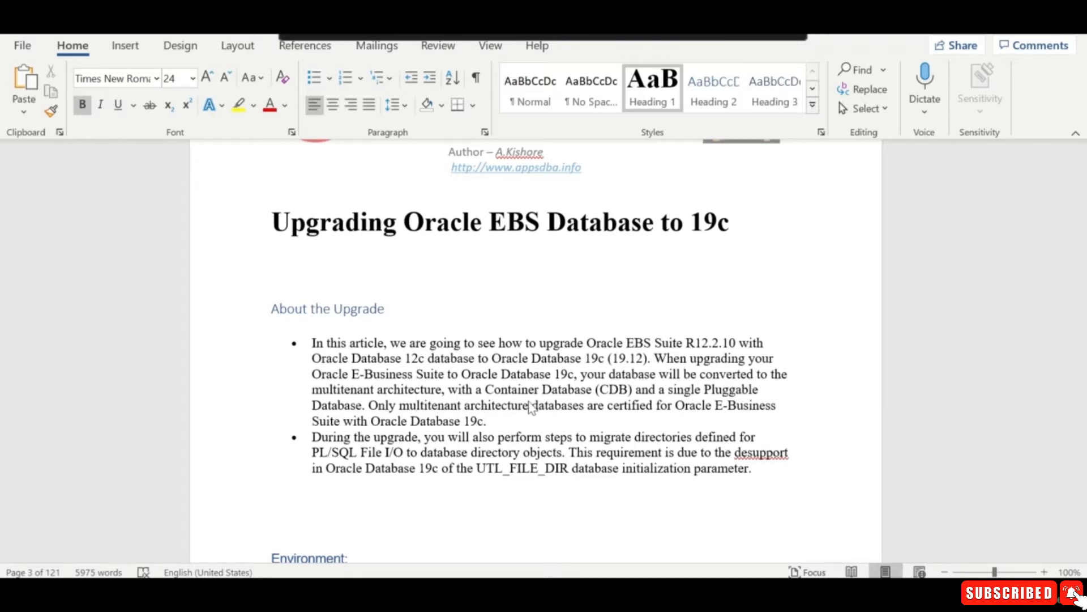
{"action": "mouse_move", "coordinate": [437, 432]}
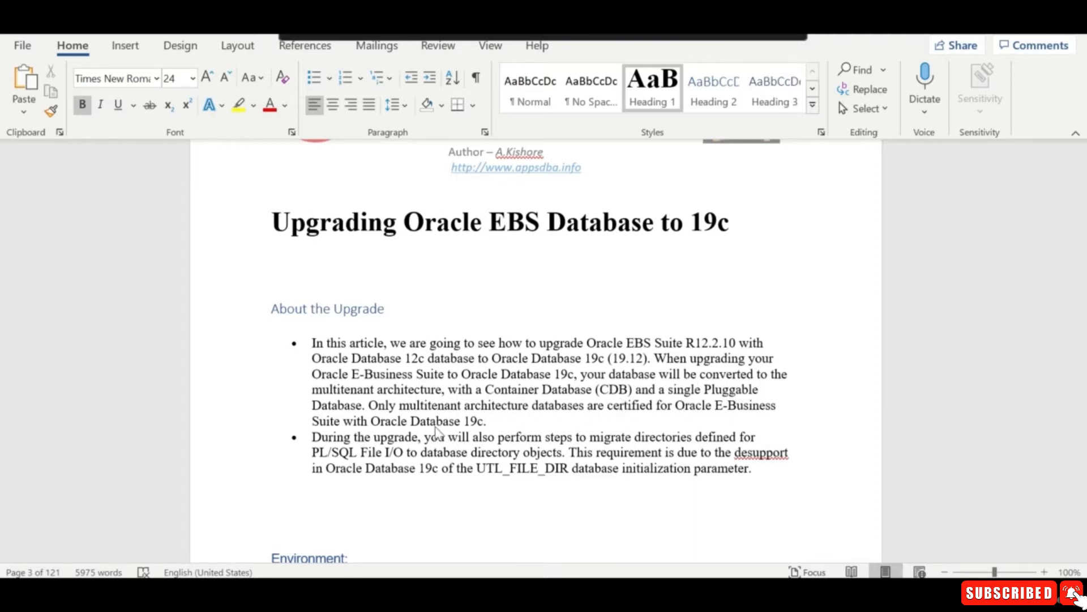
{"action": "mouse_move", "coordinate": [455, 420]}
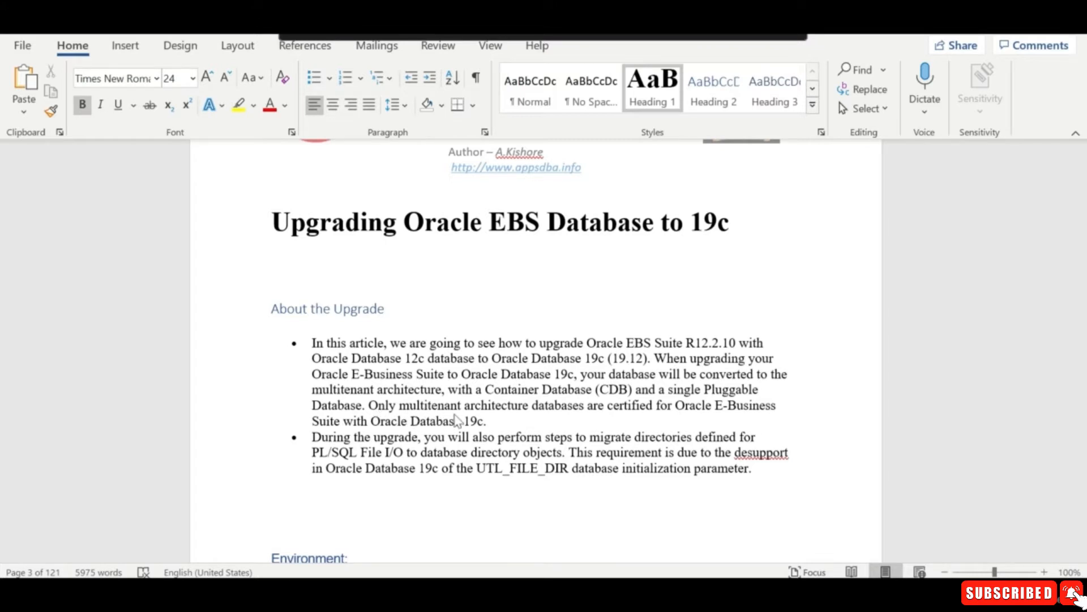
{"action": "mouse_move", "coordinate": [685, 423]}
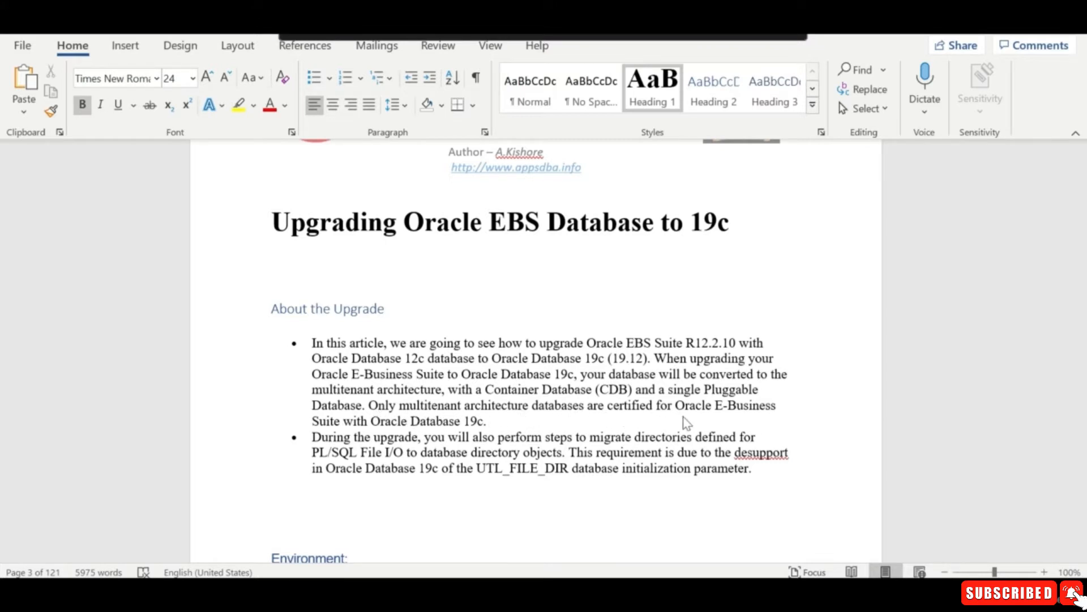
{"action": "mouse_move", "coordinate": [436, 433]}
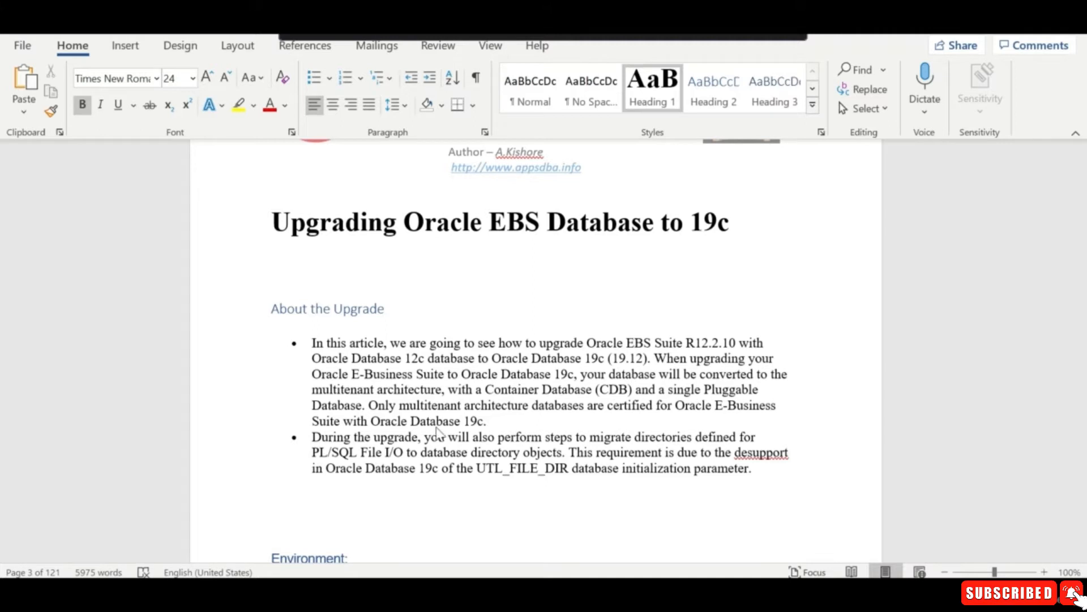
{"action": "mouse_move", "coordinate": [482, 433]}
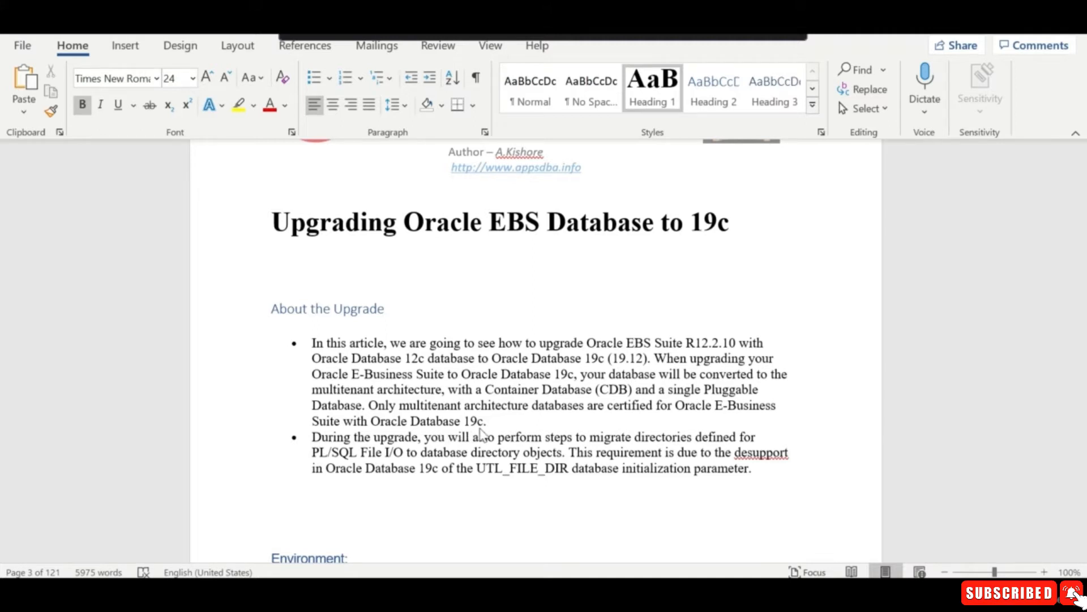
{"action": "mouse_move", "coordinate": [506, 449]}
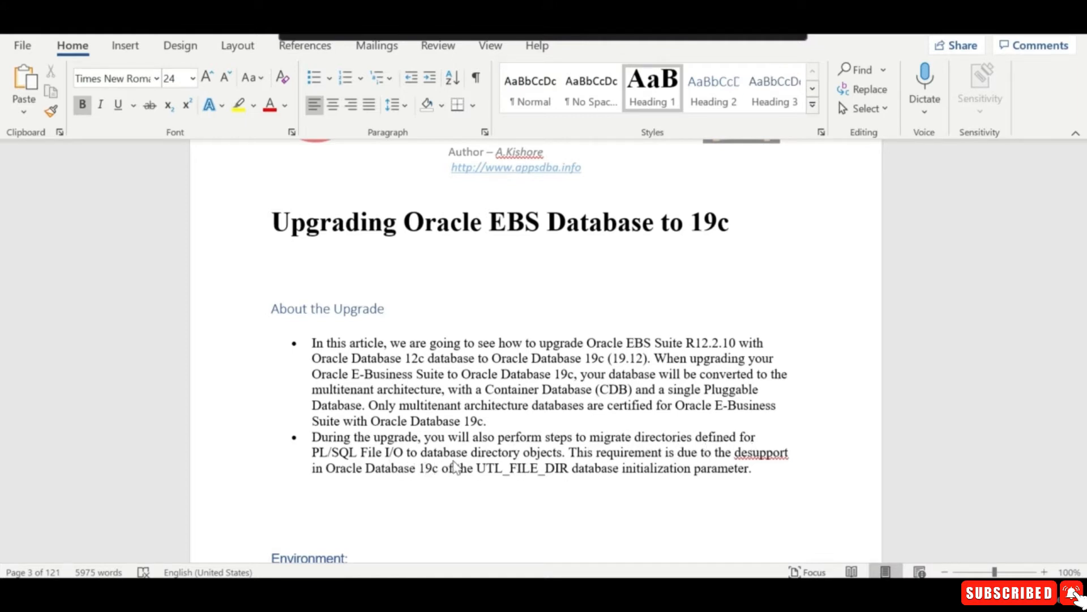
{"action": "mouse_move", "coordinate": [547, 465]}
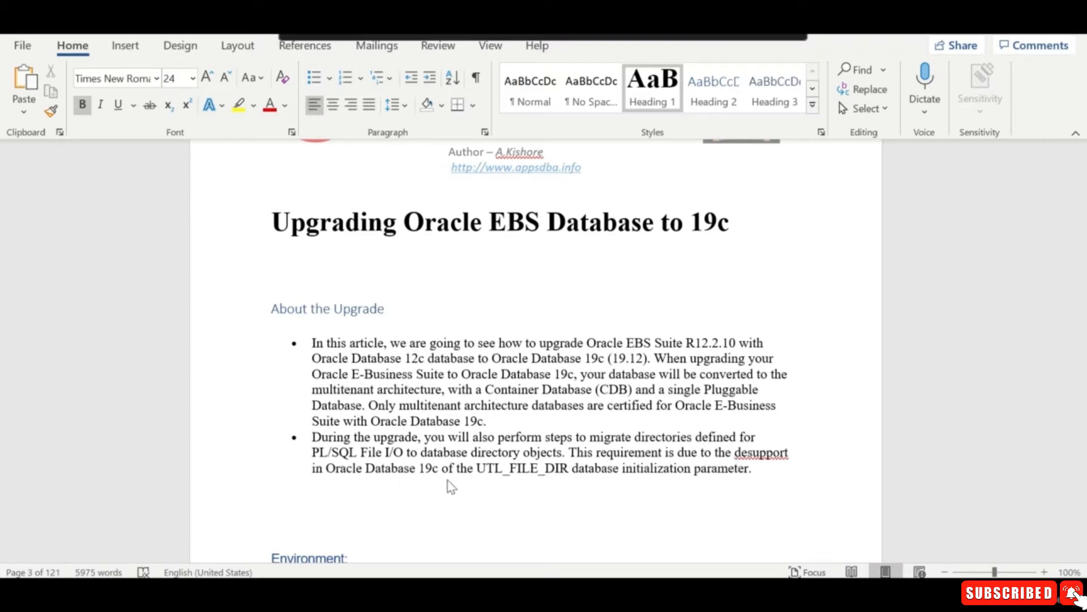
{"action": "mouse_move", "coordinate": [559, 487]}
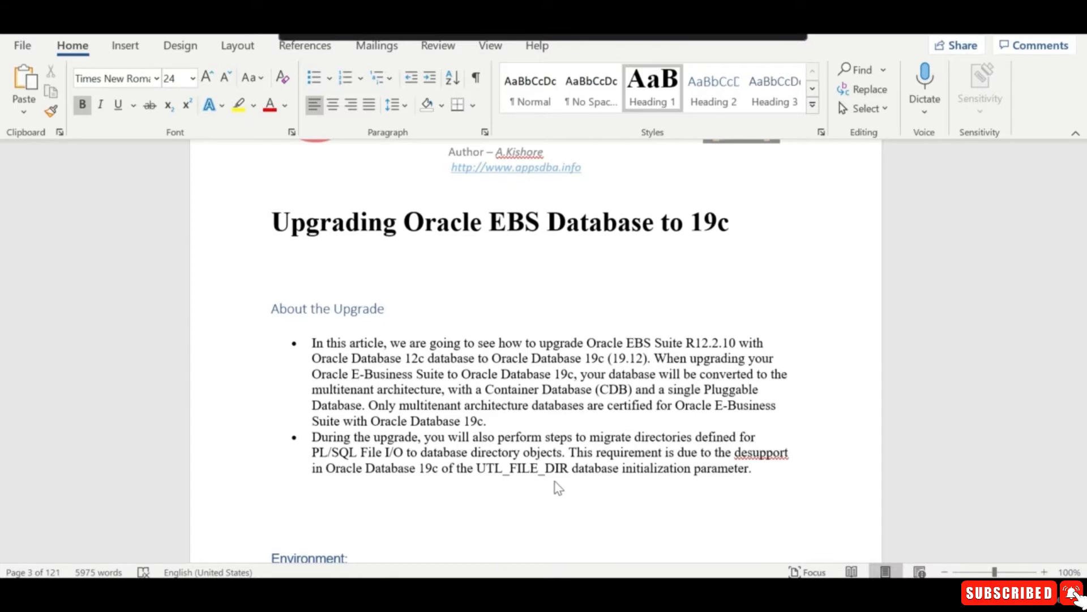
{"action": "mouse_move", "coordinate": [701, 487]}
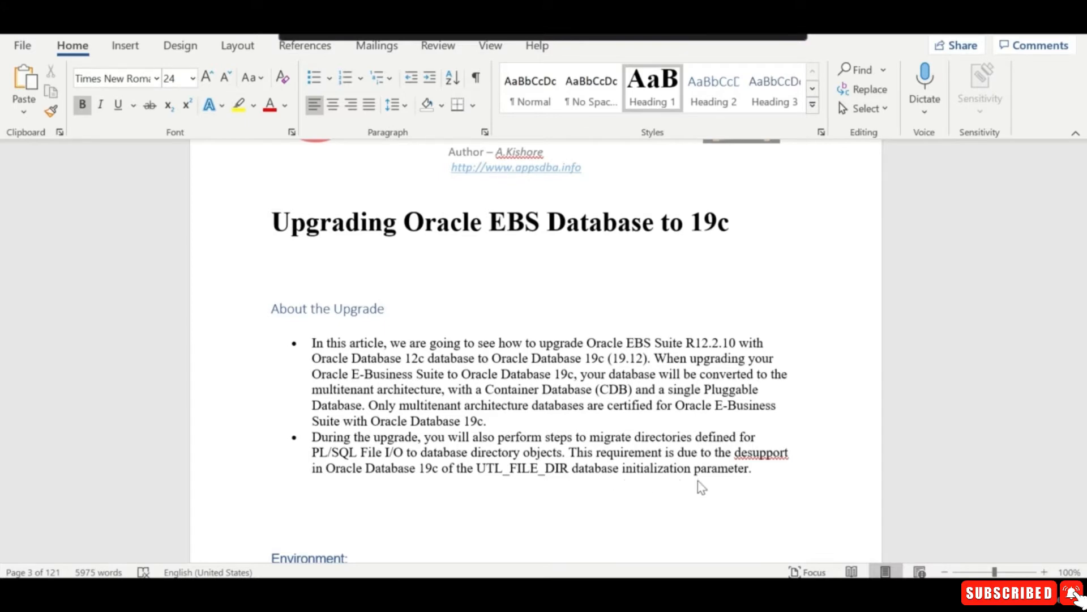
{"action": "scroll", "scroll_direction": "down", "scroll_amount": 3}
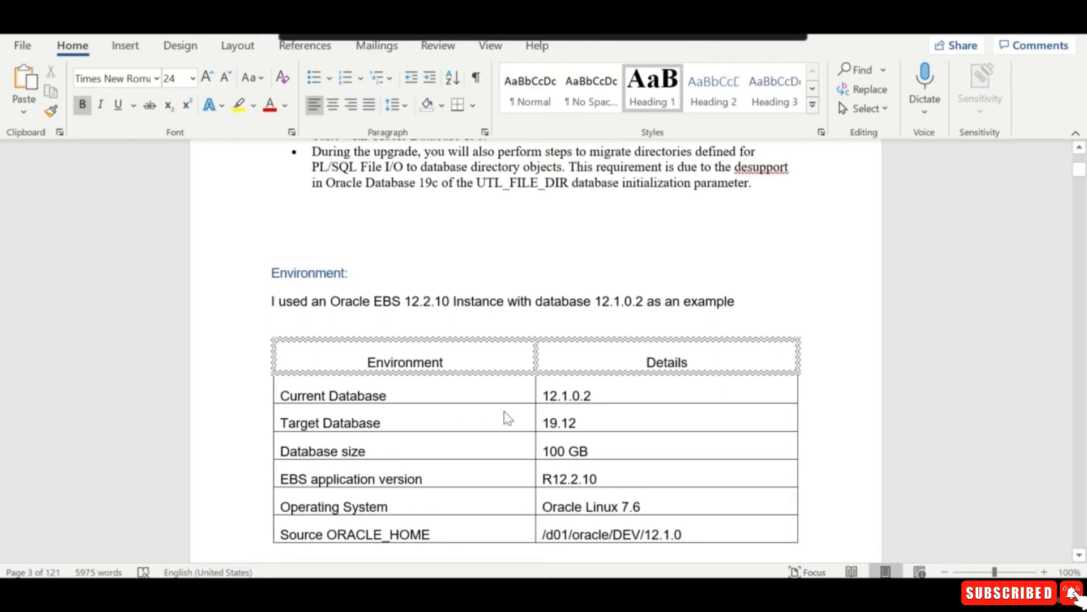
{"action": "scroll", "scroll_direction": "down", "scroll_amount": 3}
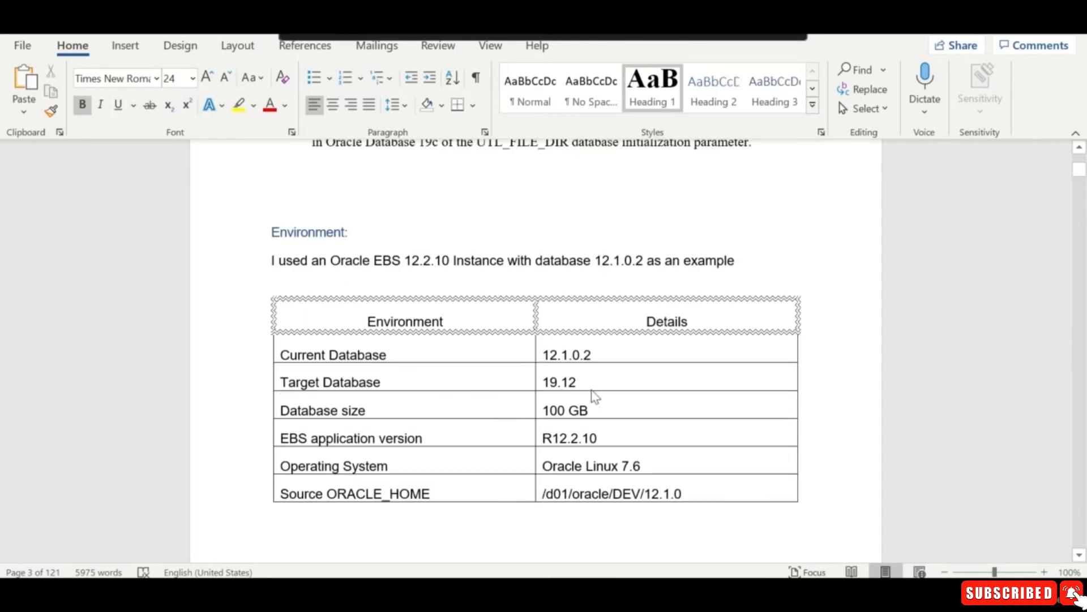
{"action": "mouse_move", "coordinate": [558, 432]}
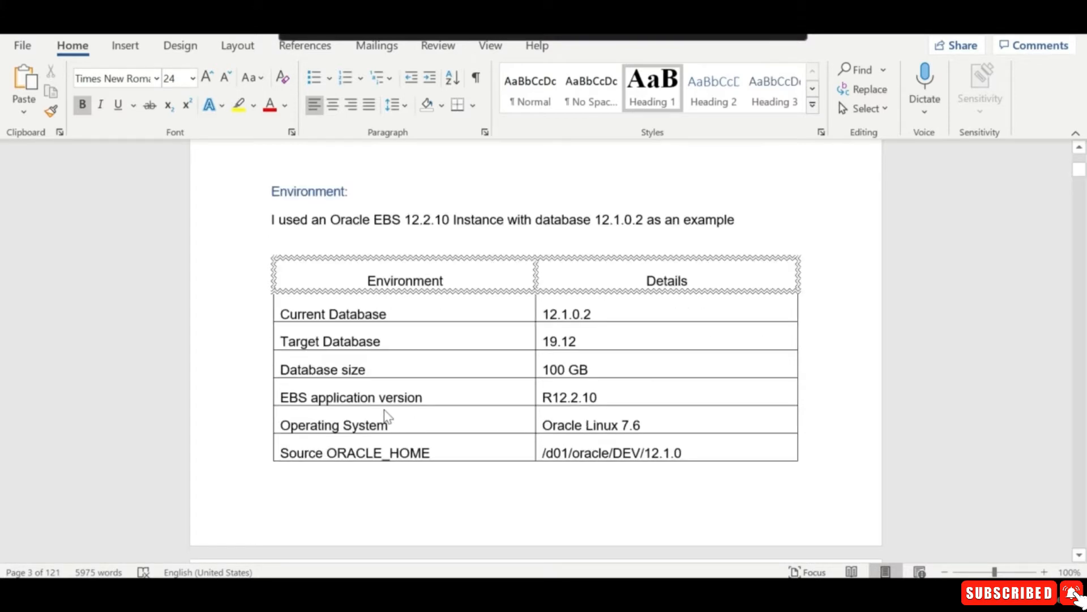
{"action": "mouse_move", "coordinate": [599, 416]}
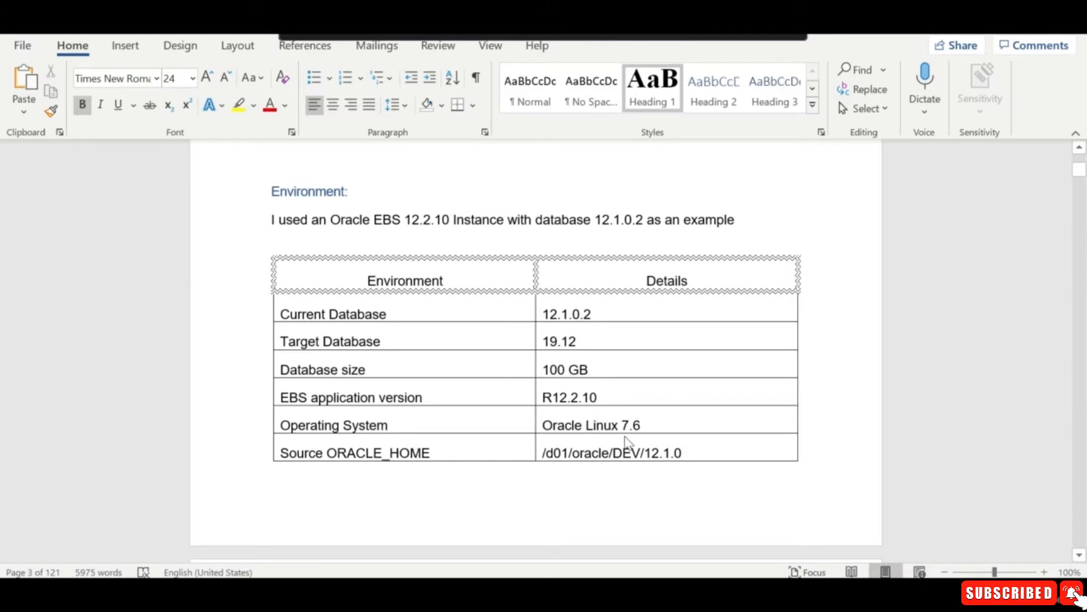
{"action": "mouse_move", "coordinate": [420, 461]}
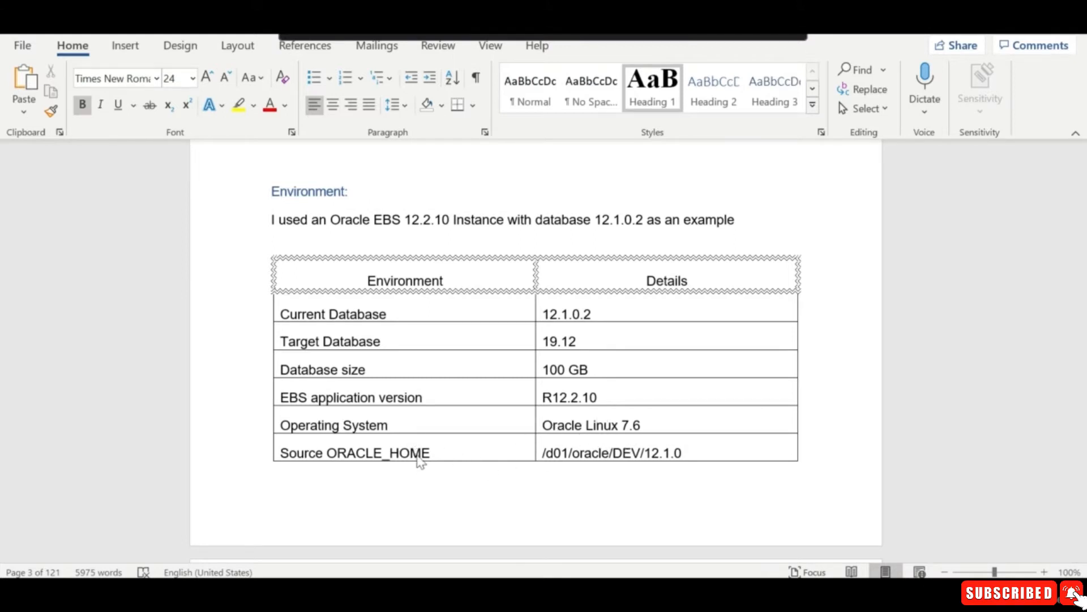
{"action": "mouse_move", "coordinate": [616, 470]}
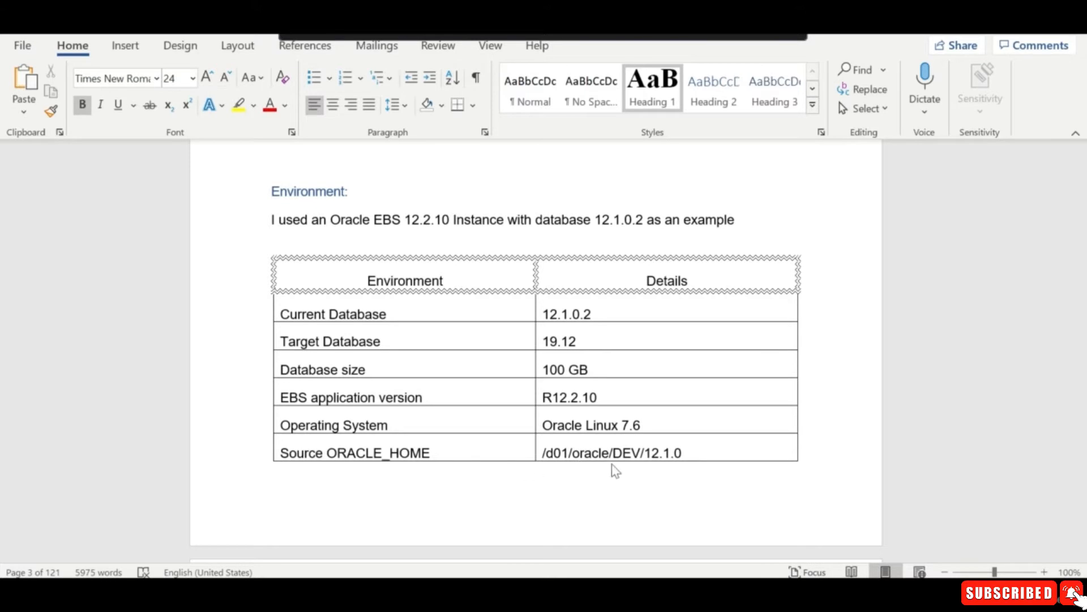
{"action": "scroll", "scroll_direction": "down", "scroll_amount": 3}
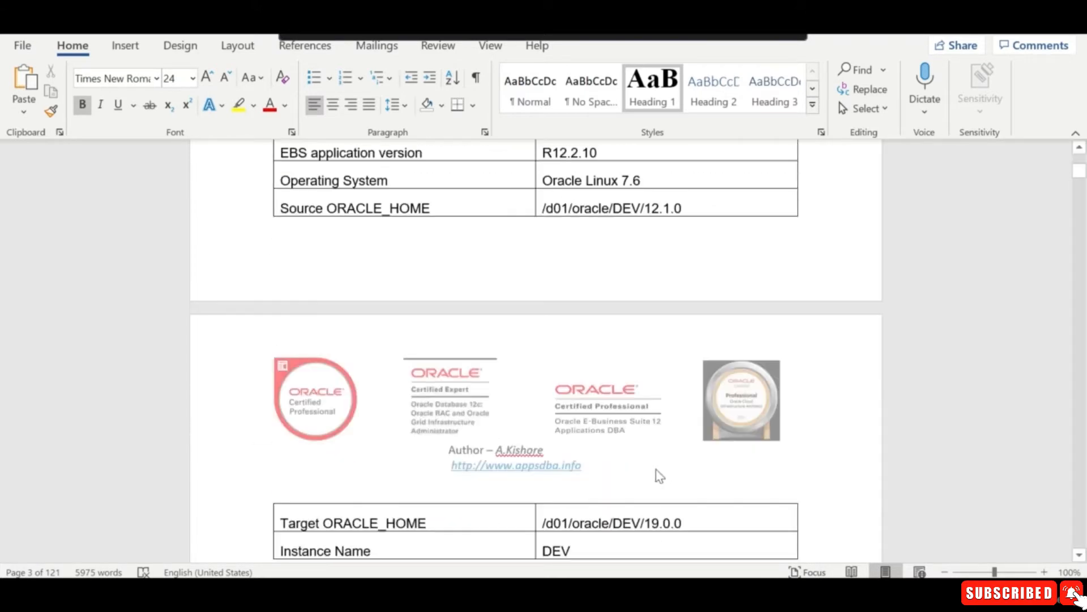
{"action": "scroll", "scroll_direction": "down", "scroll_amount": 3}
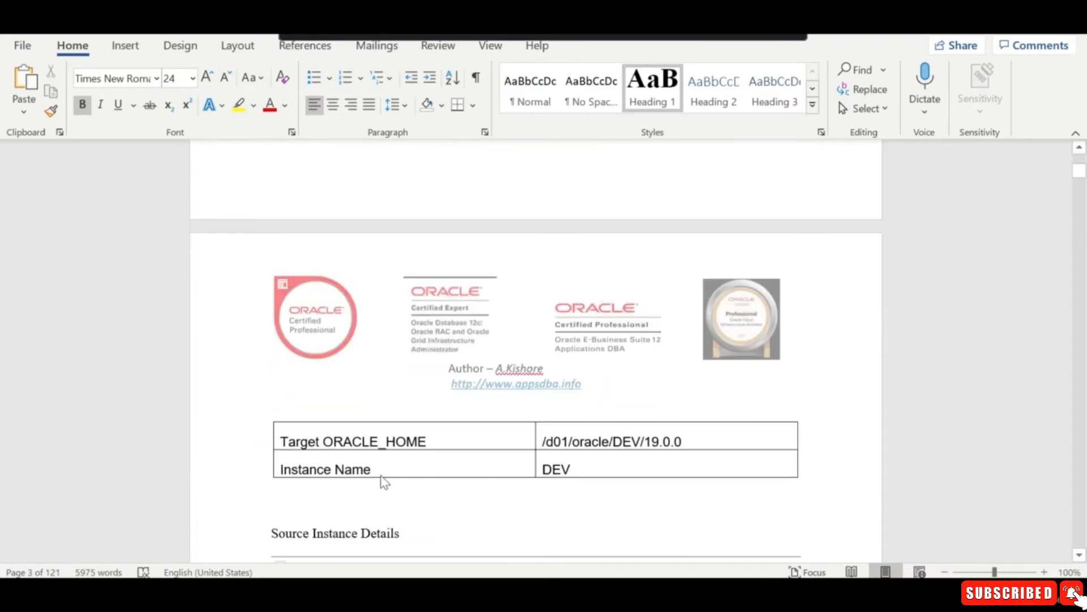
{"action": "scroll", "scroll_direction": "down", "scroll_amount": 3}
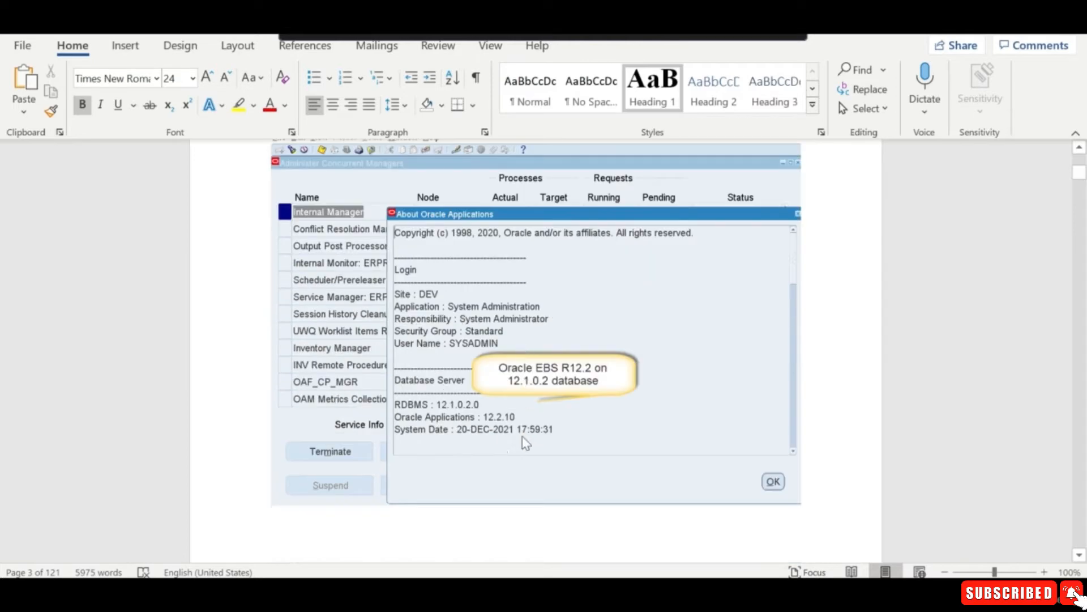
{"action": "mouse_move", "coordinate": [509, 414]}
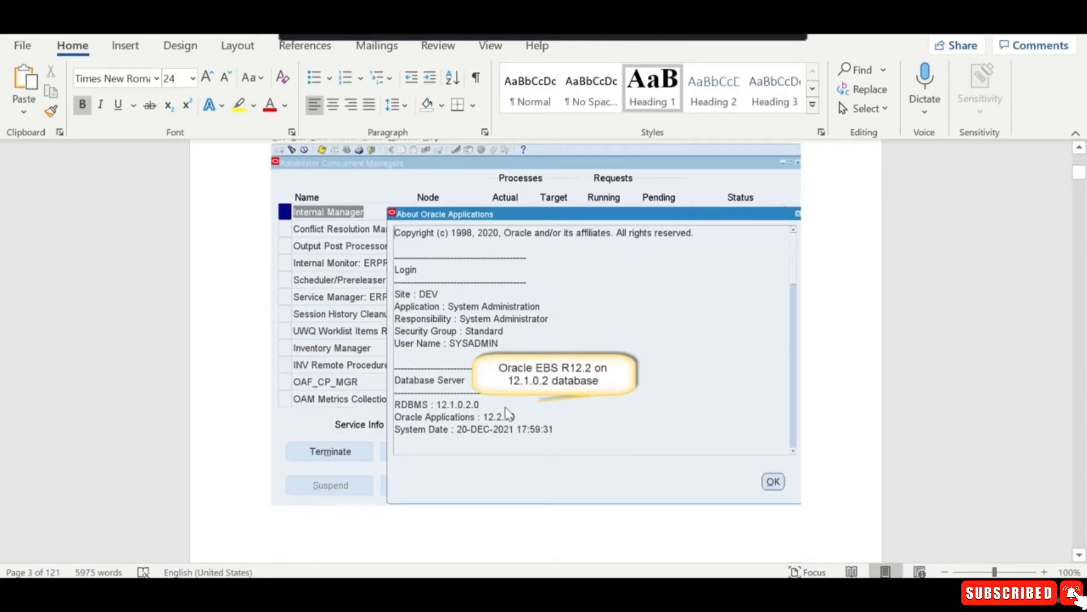
{"action": "key", "text": "alt+tab"}
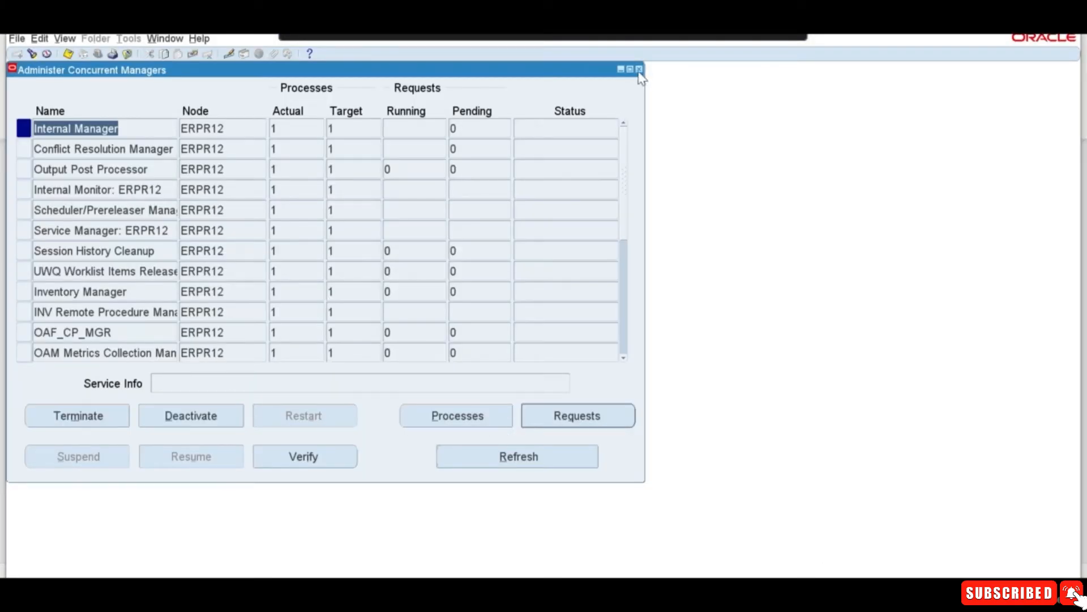
Step: Close Administer Concurrent Managers and view Help > About Oracle Applications
{"action": "left_click", "coordinate": [198, 38]}
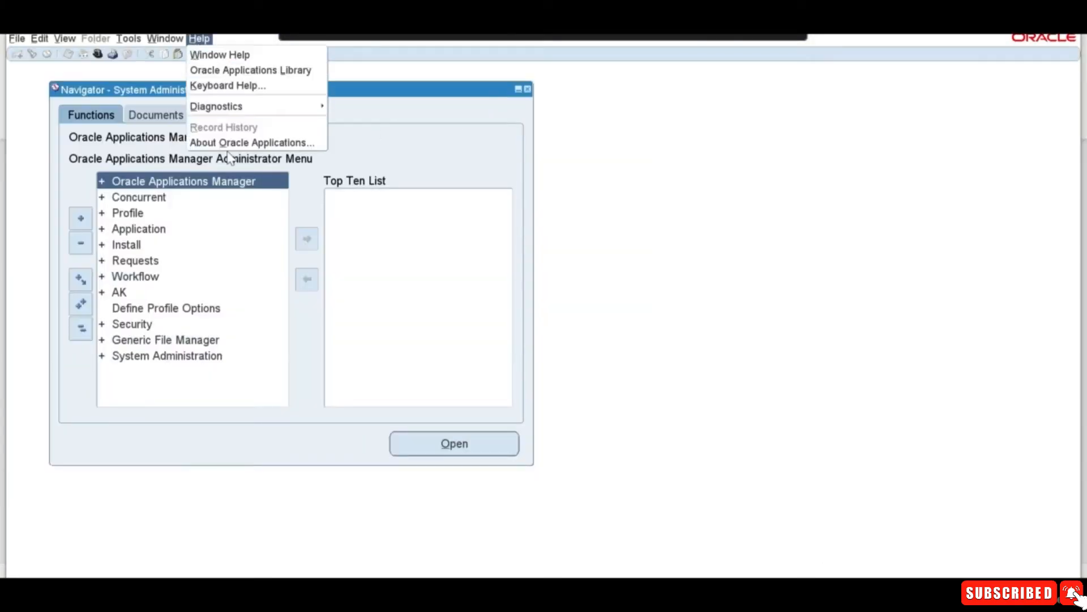
{"action": "left_click", "coordinate": [252, 142]}
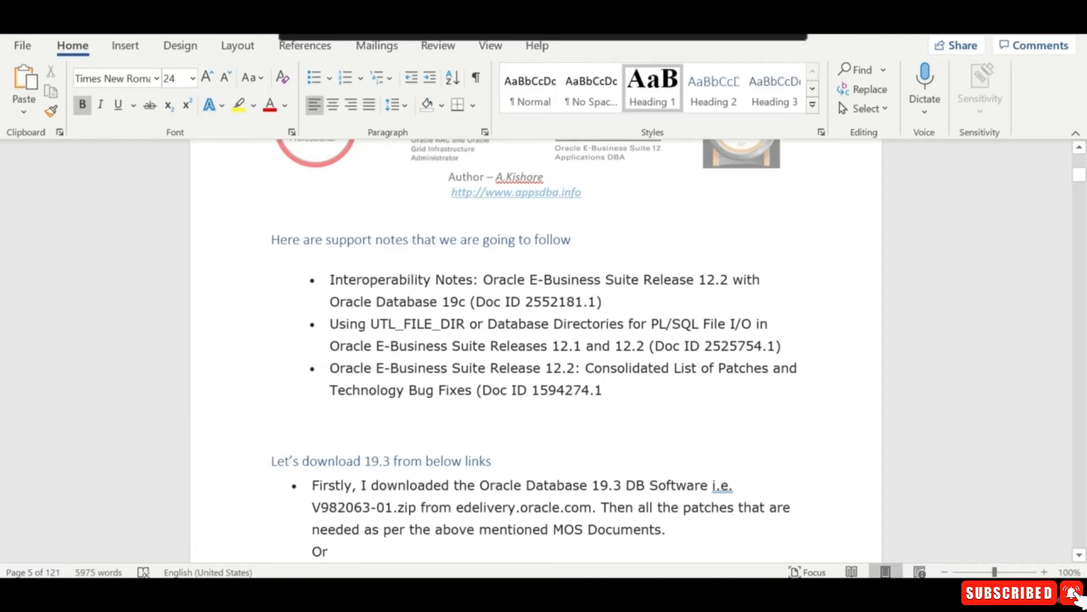
Step: Scroll past the page 5 support notes list to the certification badges and author credit
{"action": "scroll", "scroll_direction": "down", "scroll_amount": 3}
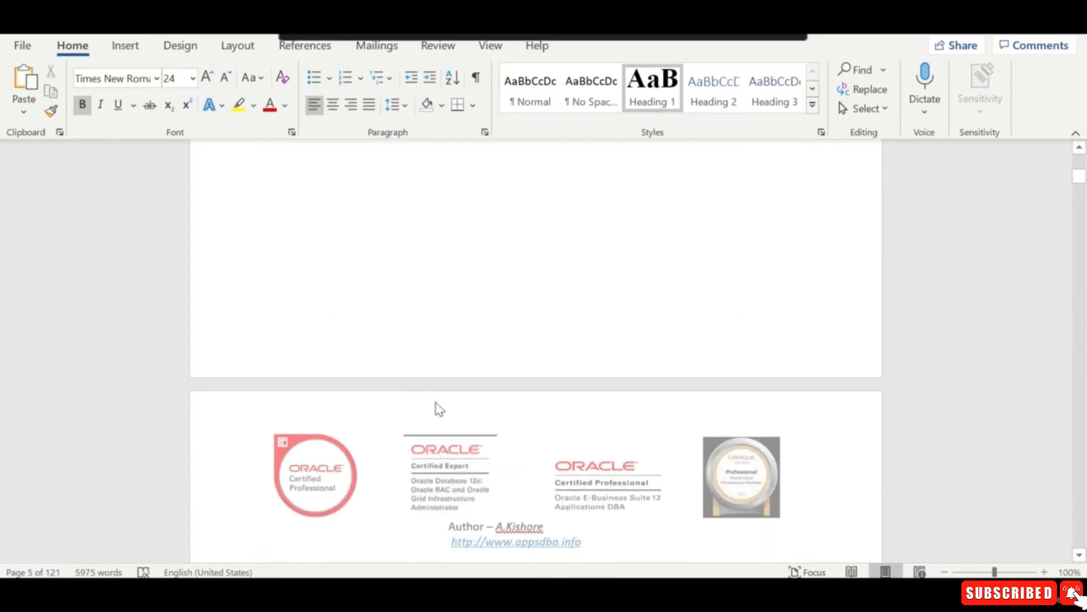
Step: Scroll the page 6 Highlevel Steps list down to the multitenant conversion step
{"action": "scroll", "scroll_direction": "down", "scroll_amount": 3}
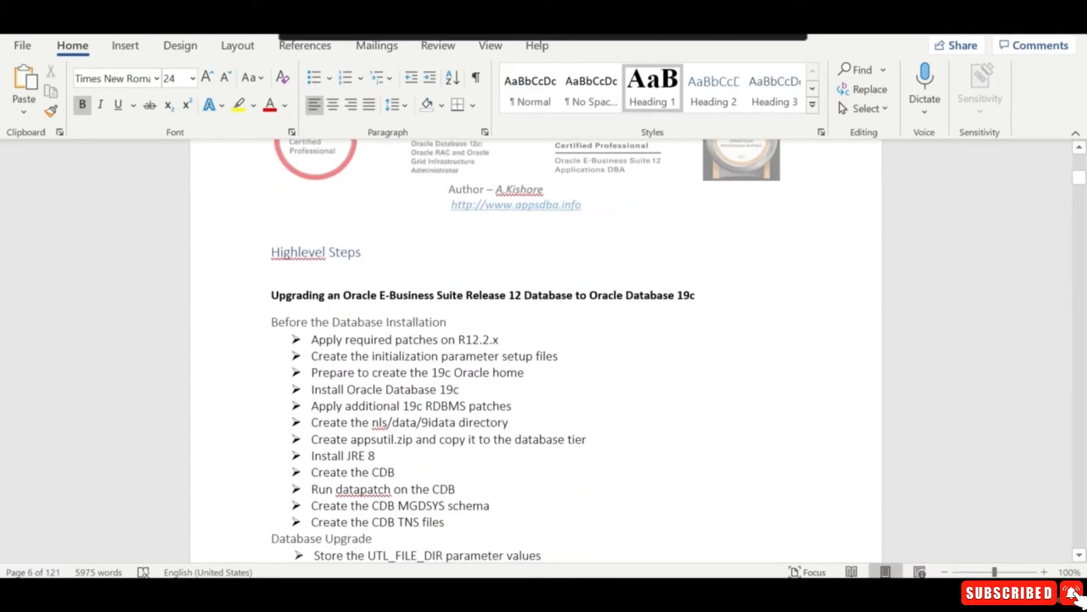
{"action": "scroll", "scroll_direction": "down", "scroll_amount": 3}
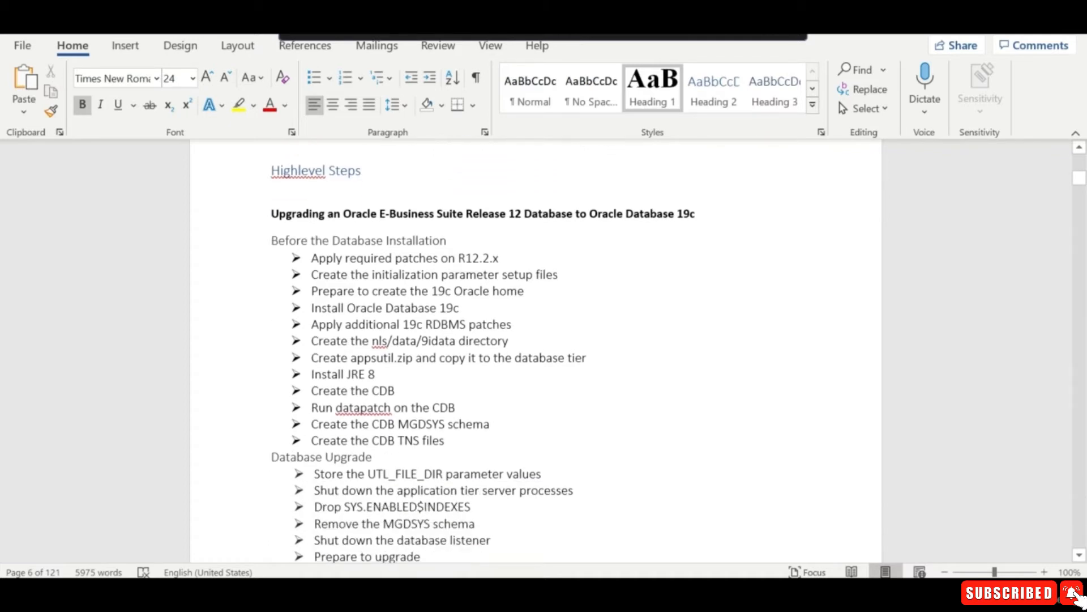
{"action": "scroll", "scroll_direction": "down", "scroll_amount": 3}
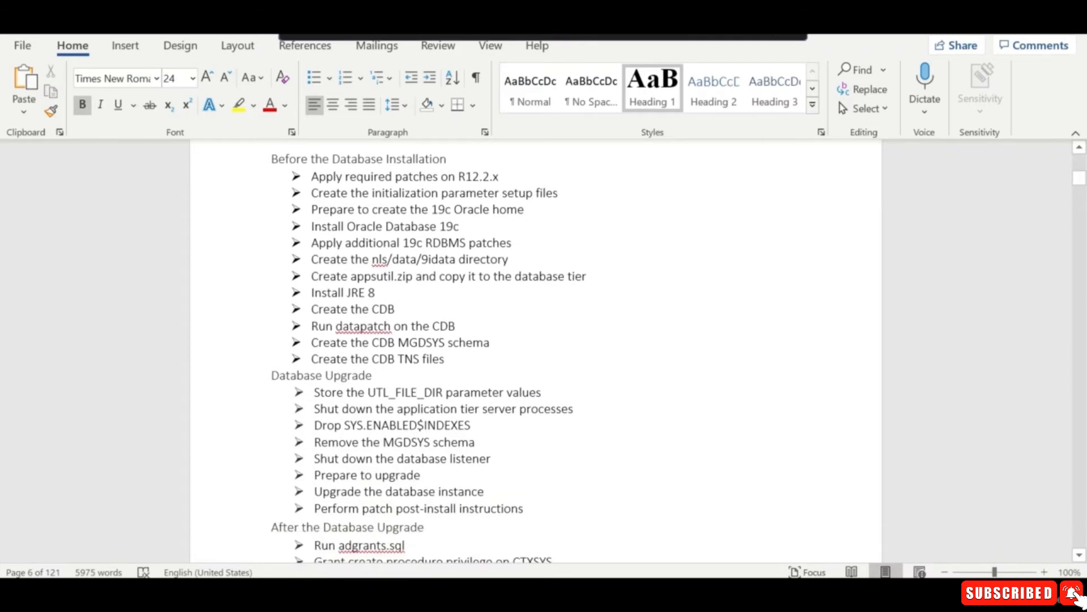
{"action": "scroll", "scroll_direction": "down", "scroll_amount": 3}
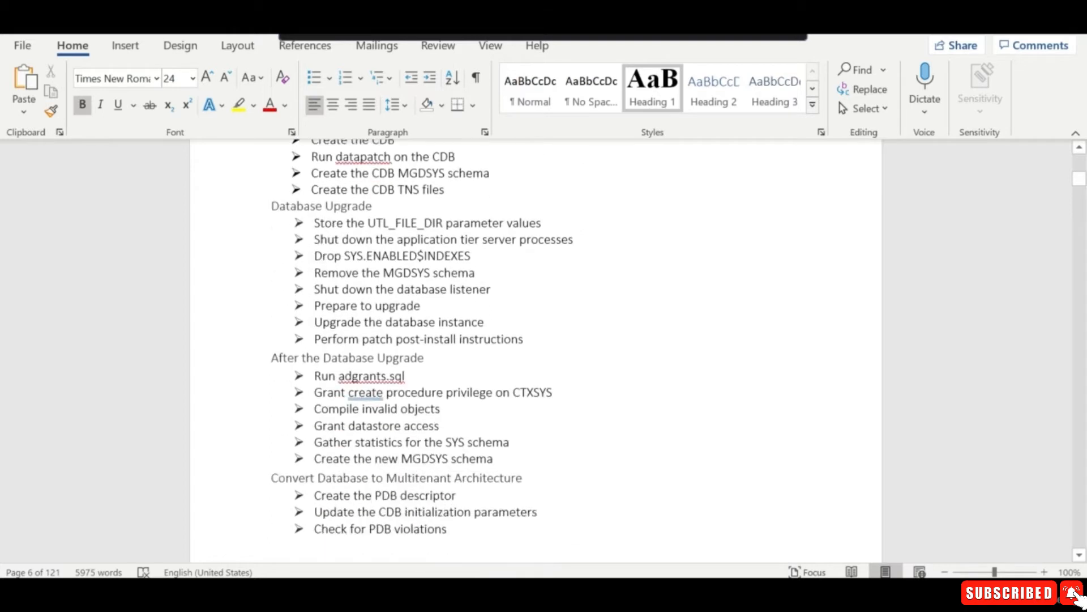
{"action": "scroll", "scroll_direction": "down", "scroll_amount": 3}
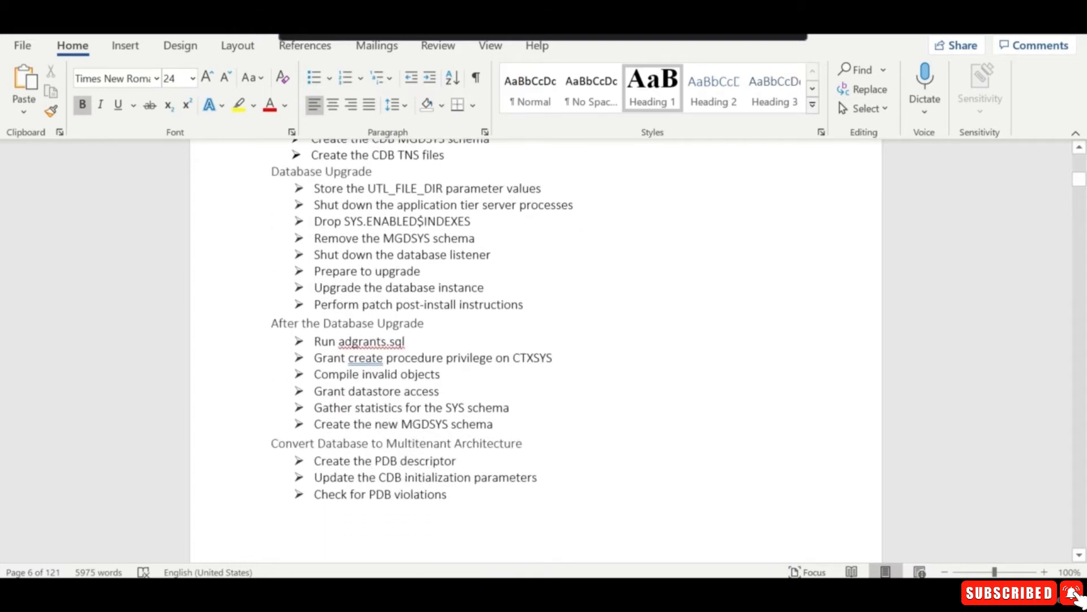
{"action": "scroll", "scroll_direction": "down", "scroll_amount": 3}
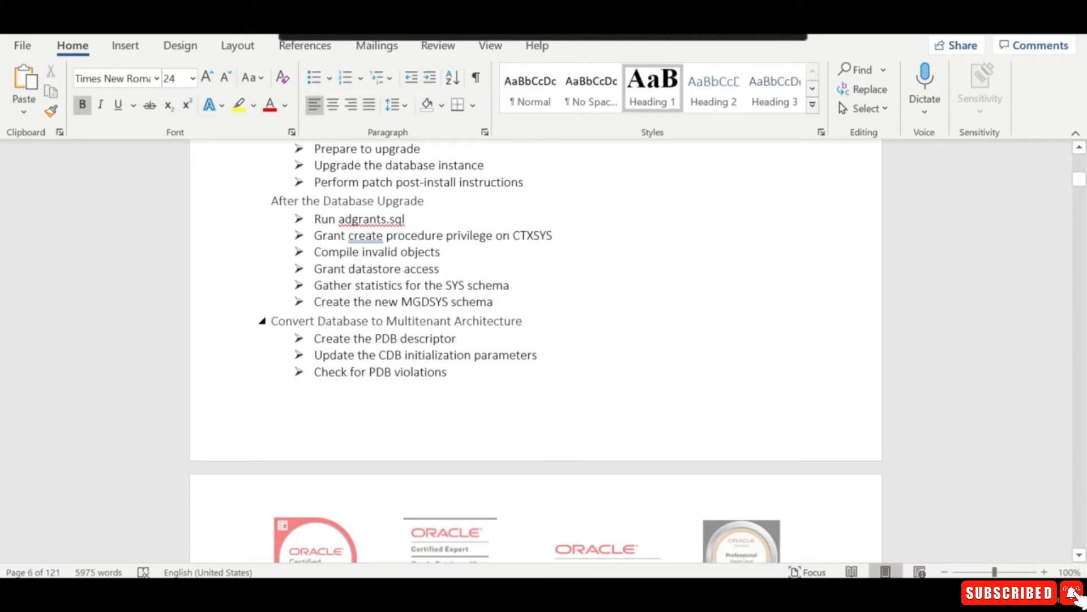
{"action": "scroll", "scroll_direction": "down", "scroll_amount": 3}
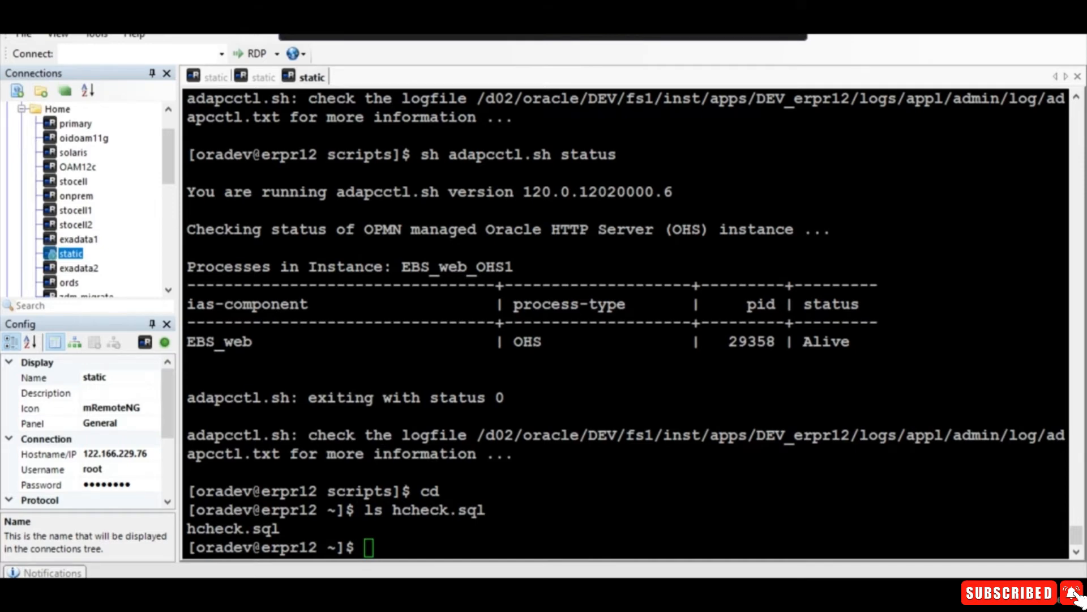
{"action": "type", "text": "sqlplus"}
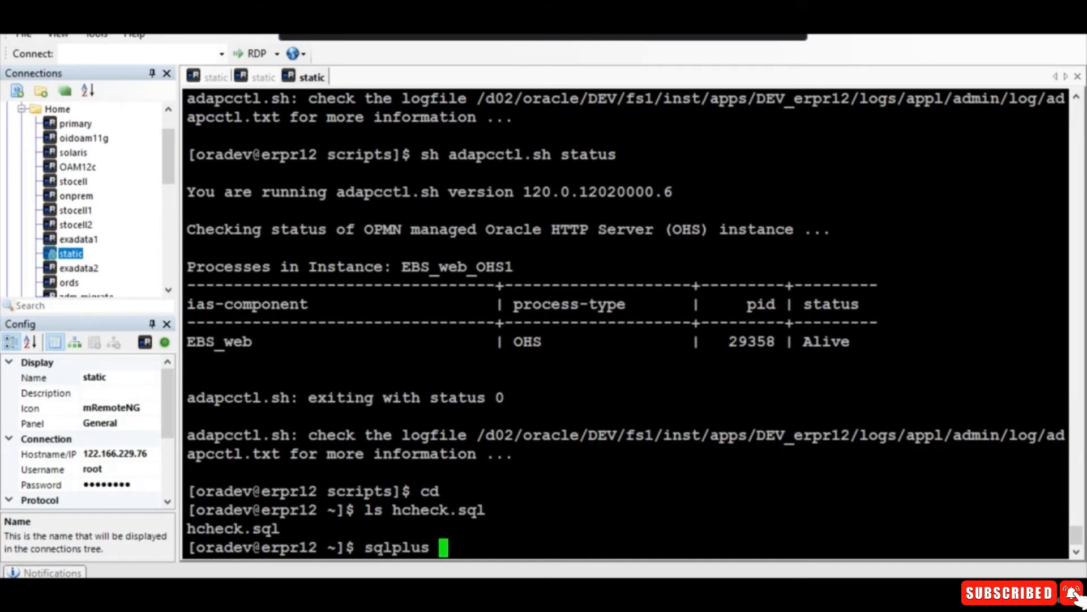
{"action": "type", "text": "\"/as sysdba\" @"}
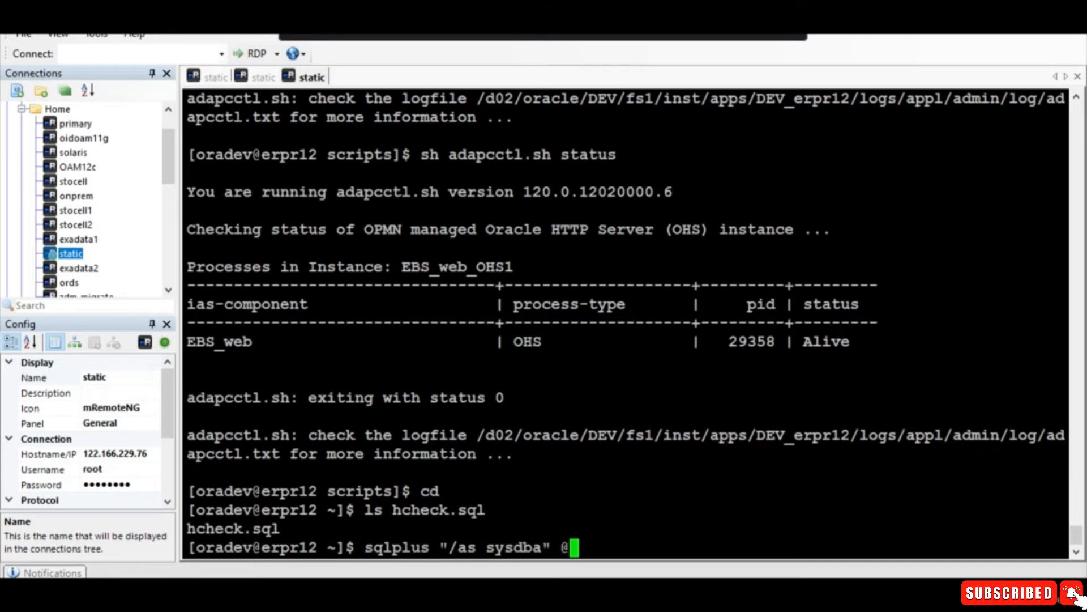
{"action": "type", "text": "hcheck"}
{"action": "type", "text": ".."}
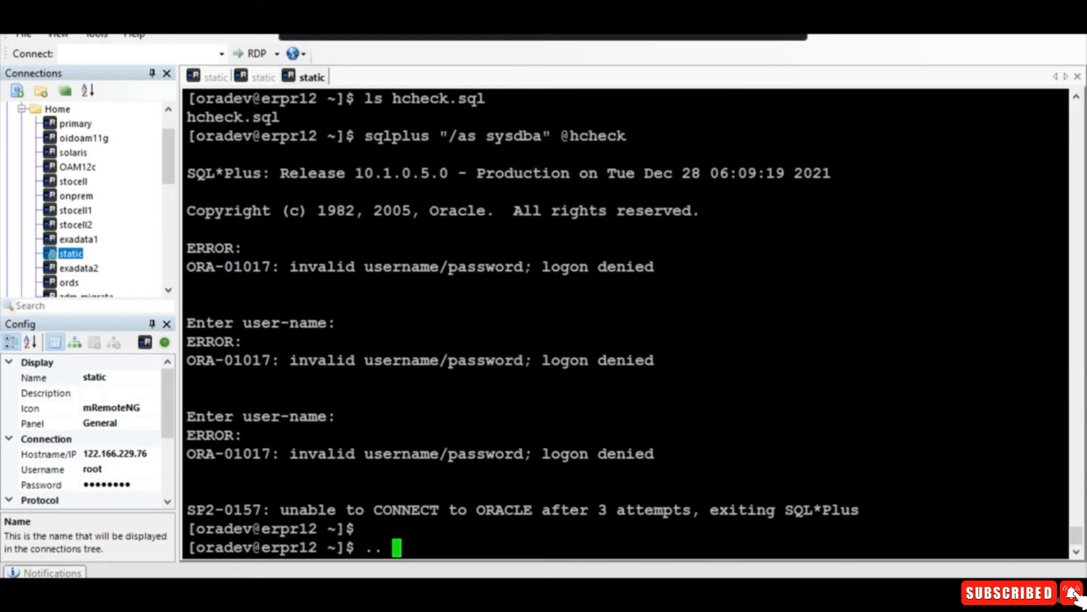
Step: Change directory, rerun hcheck, and scroll the report to the SourceNotInObj and OrphanedSeg$ failures
{"action": "type", "text": "cd 1"}
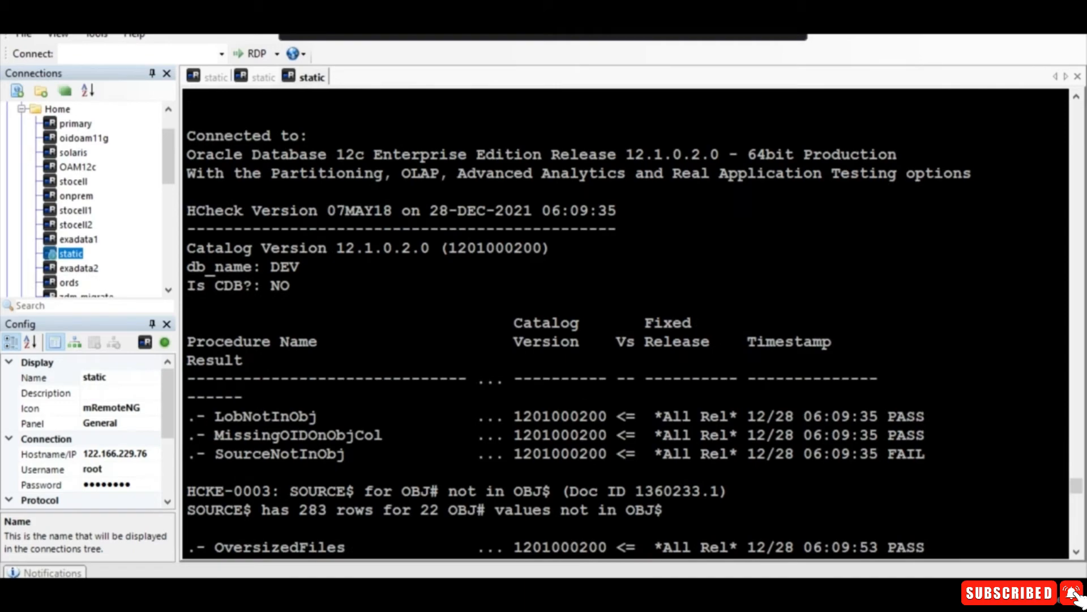
{"action": "scroll", "scroll_direction": "down", "scroll_amount": 3}
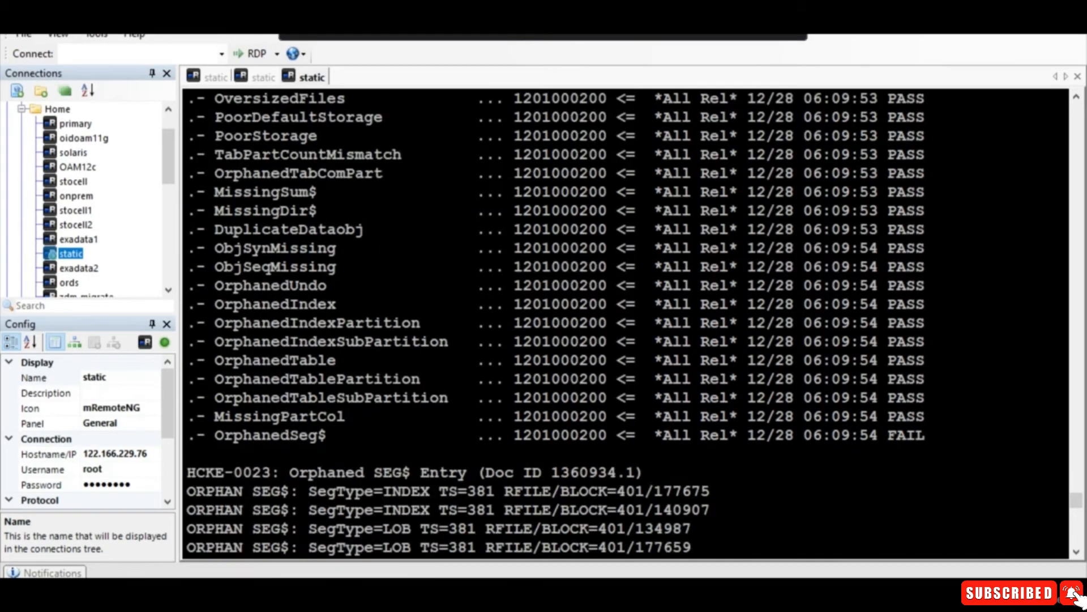
{"action": "scroll", "scroll_direction": "down", "scroll_amount": 3}
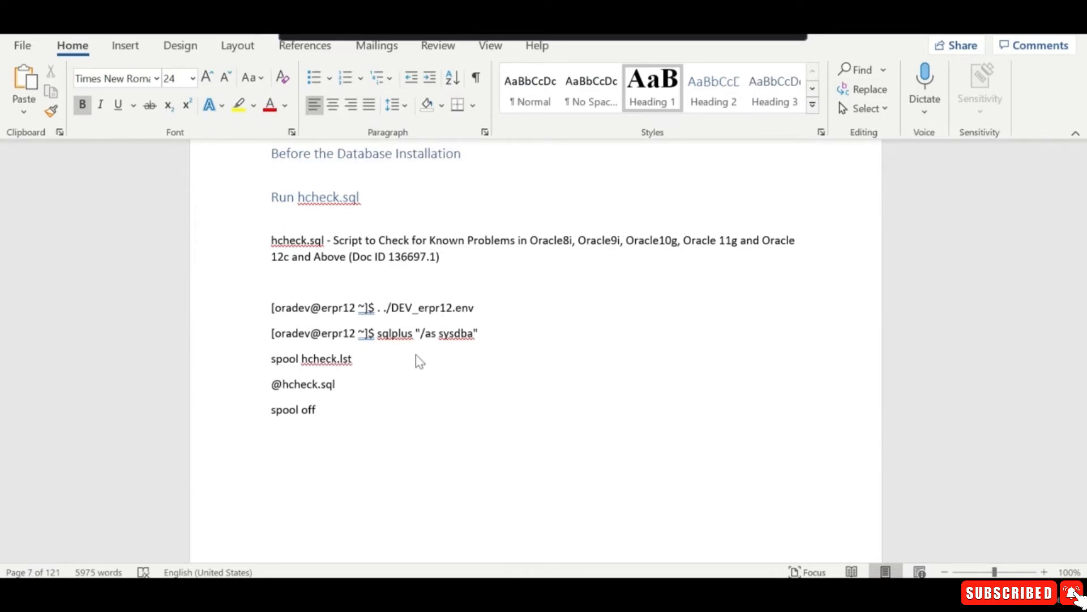
Step: Scroll to the pending R12.2 interoperability patches and the patch_level query section
{"action": "scroll", "scroll_direction": "down", "scroll_amount": 3}
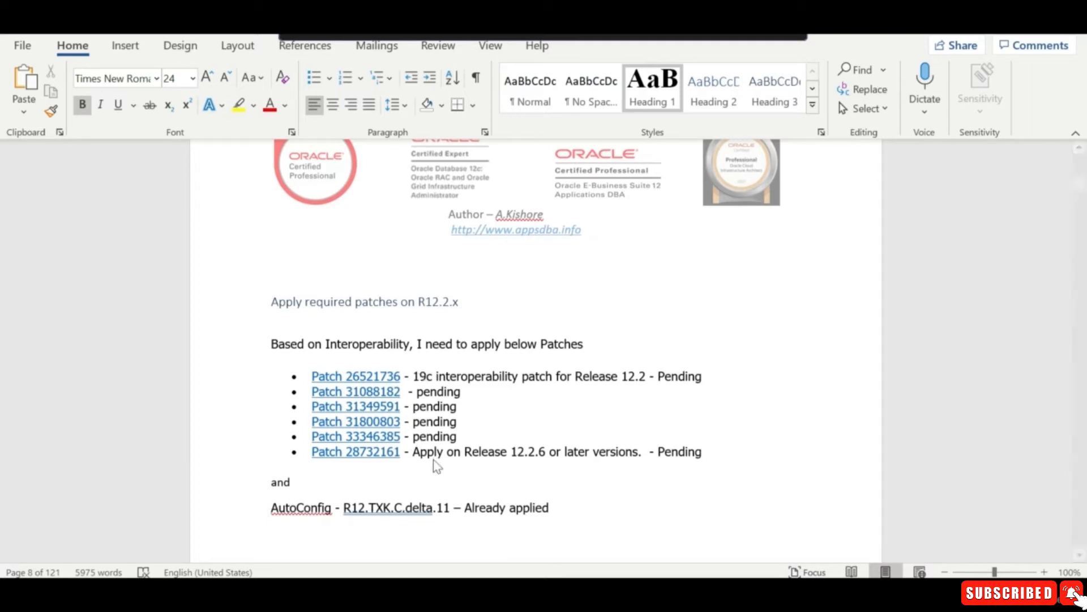
{"action": "mouse_move", "coordinate": [394, 470]}
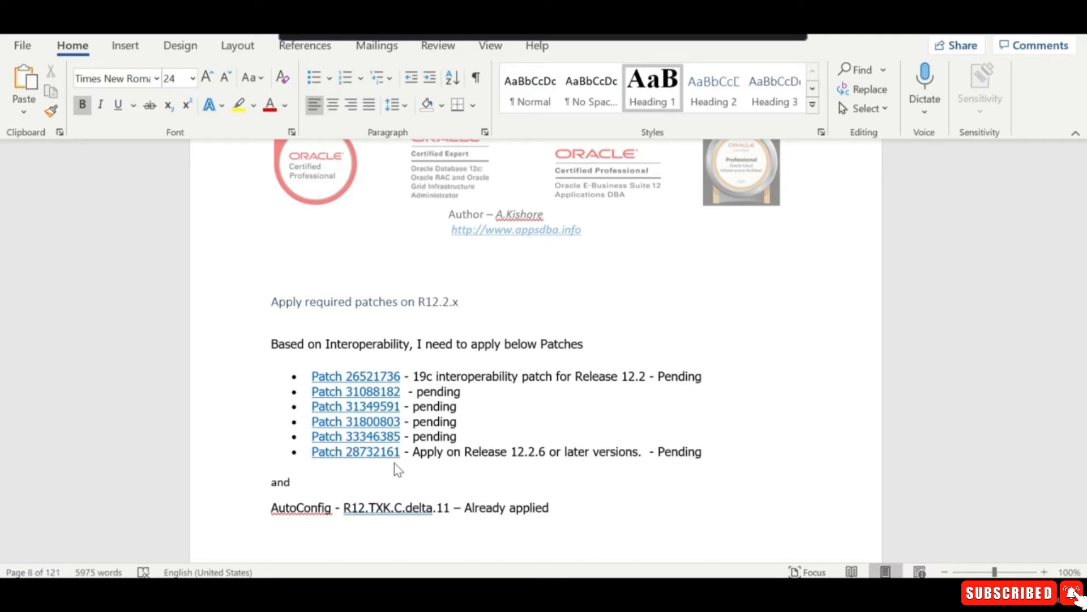
{"action": "mouse_move", "coordinate": [307, 408]}
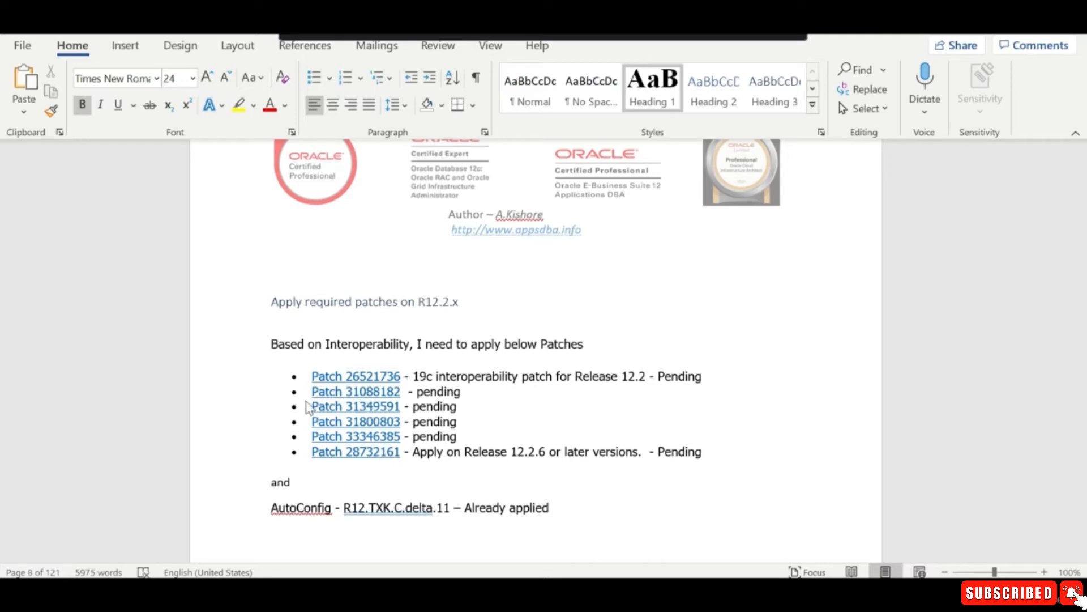
{"action": "mouse_move", "coordinate": [389, 457]}
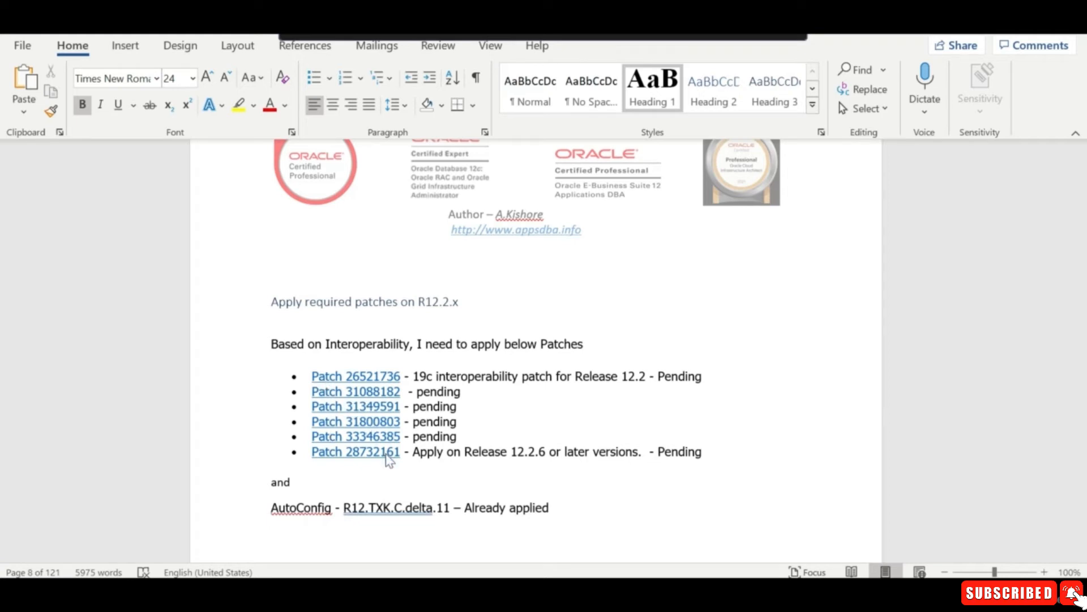
{"action": "mouse_move", "coordinate": [381, 393]}
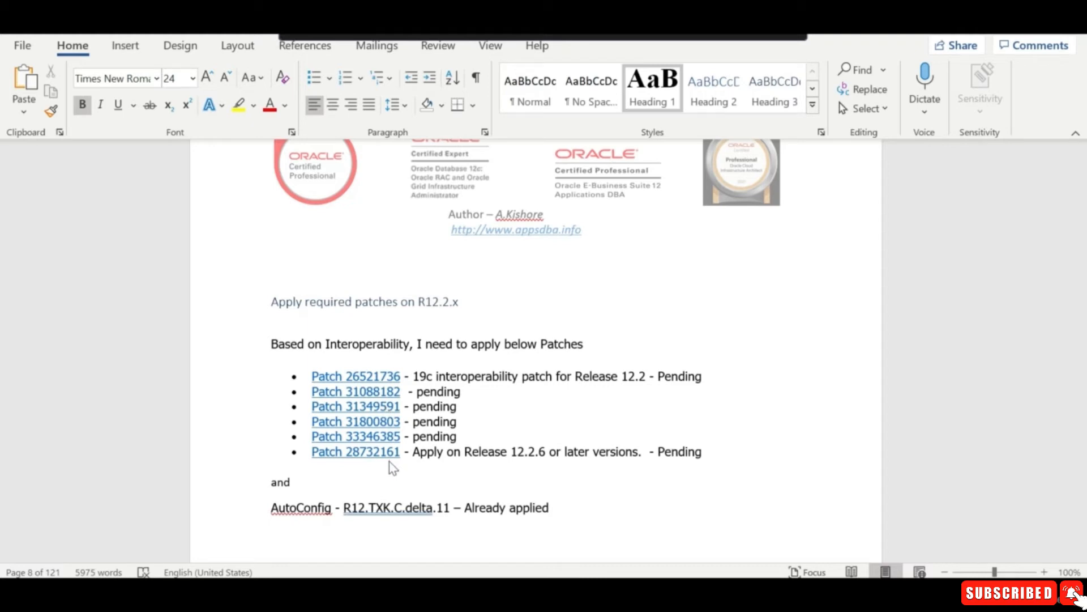
{"action": "scroll", "scroll_direction": "down", "scroll_amount": 3}
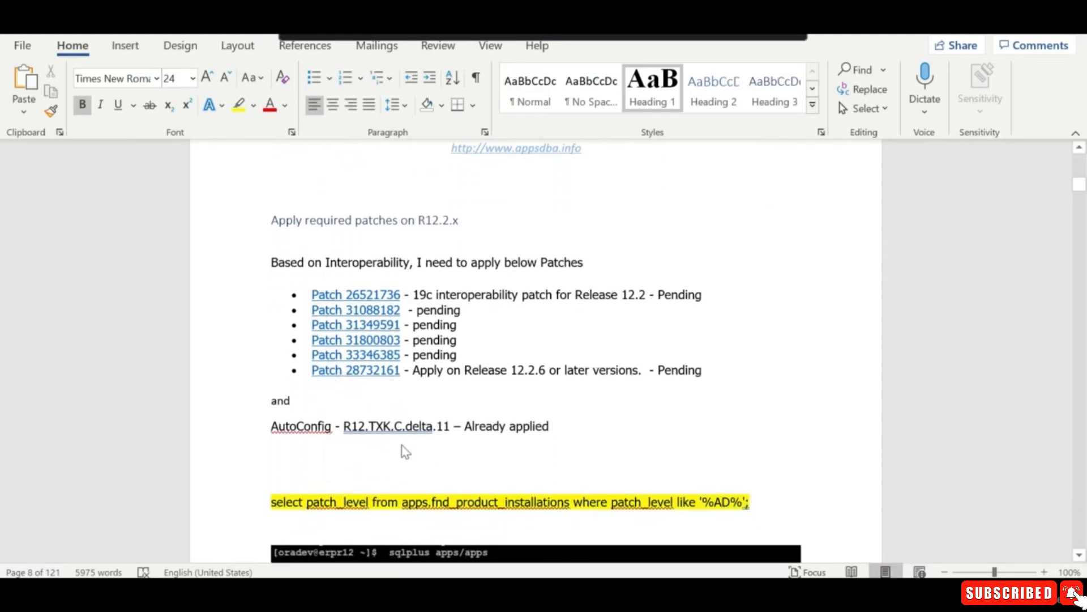
{"action": "mouse_move", "coordinate": [451, 446]}
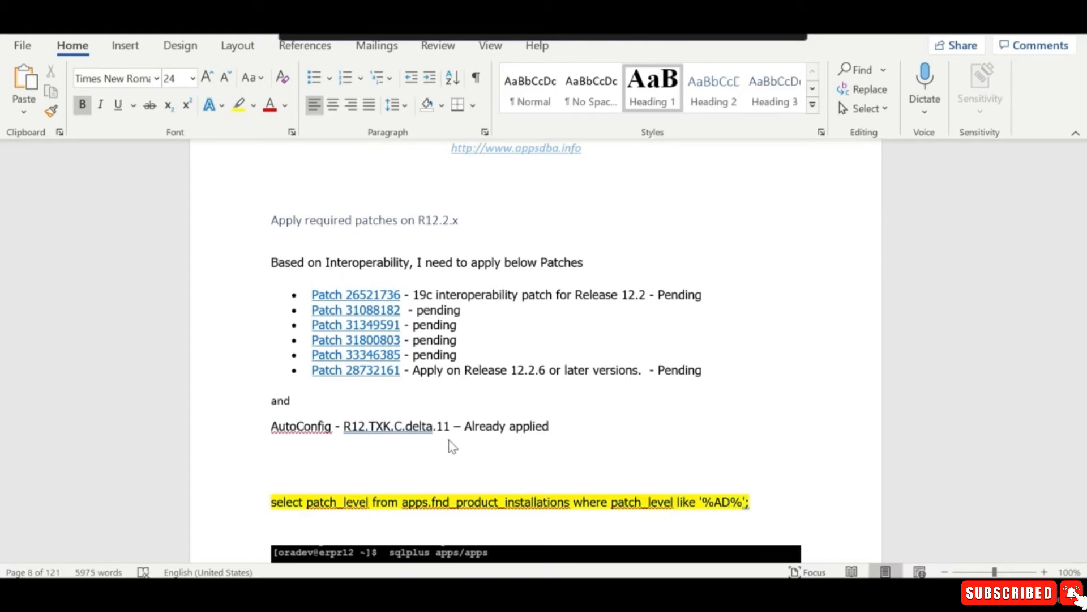
{"action": "scroll", "scroll_direction": "down", "scroll_amount": 3}
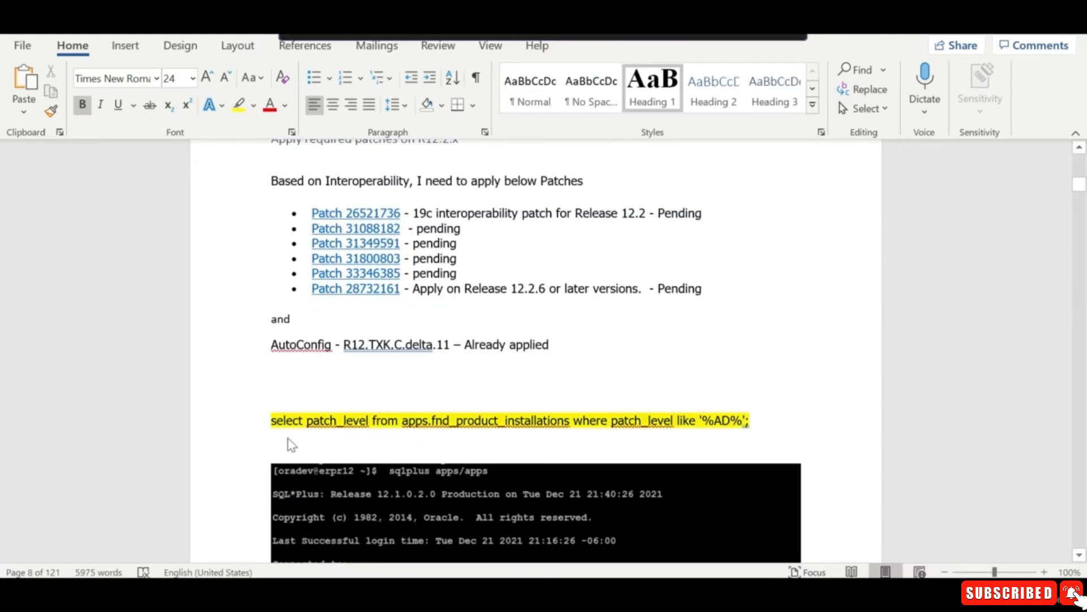
{"action": "scroll", "scroll_direction": "down", "scroll_amount": 3}
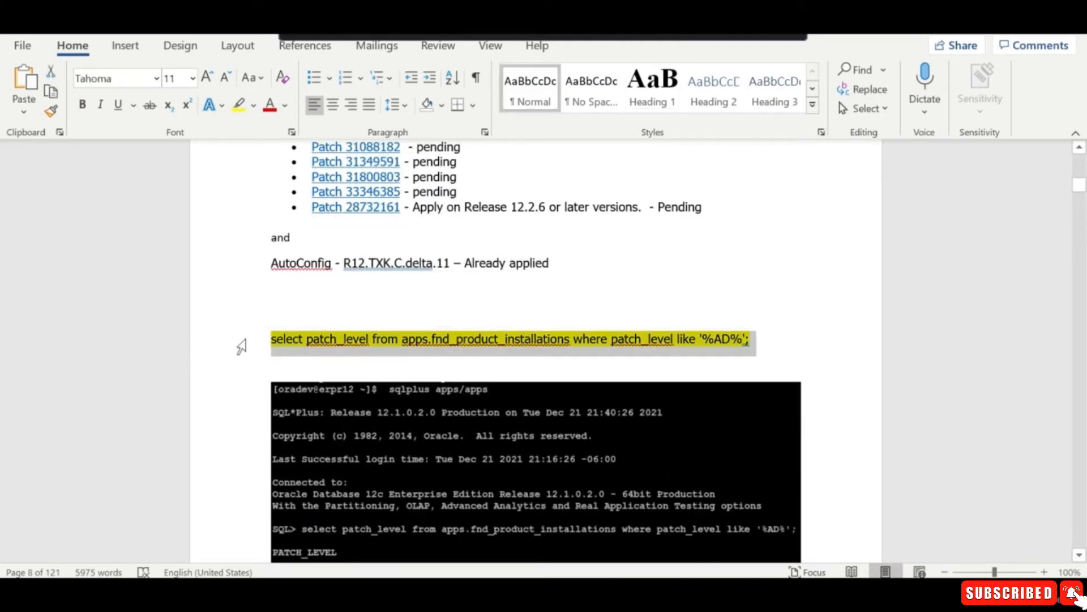
{"action": "key", "text": "alt+tab"}
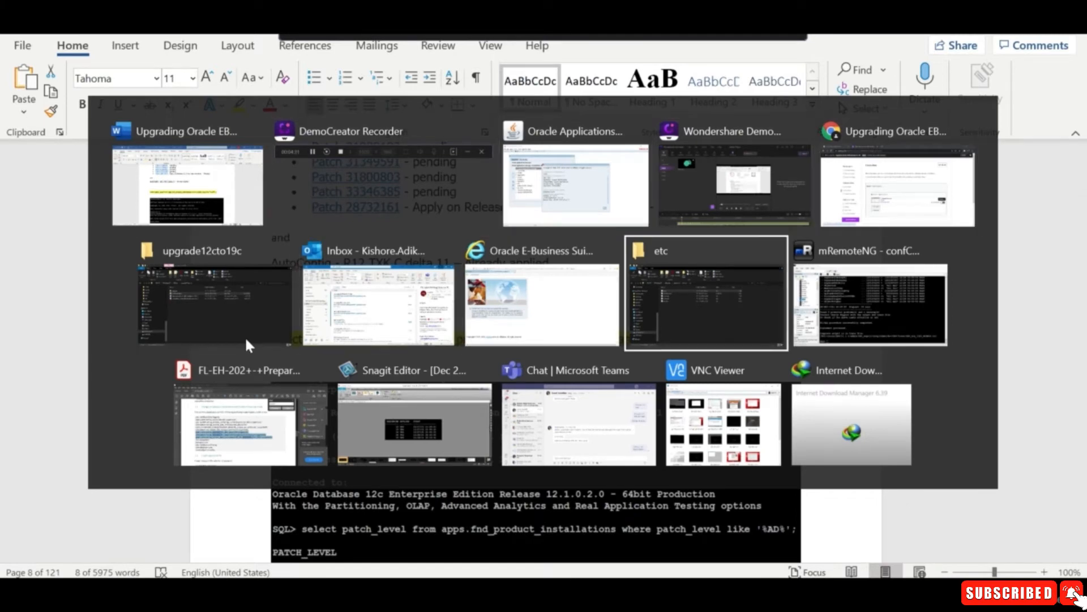
Step: Log into SQL*Plus as apps/apps and run the patch_level query, returning R12.AD.C.12
{"action": "left_click", "coordinate": [869, 291]}
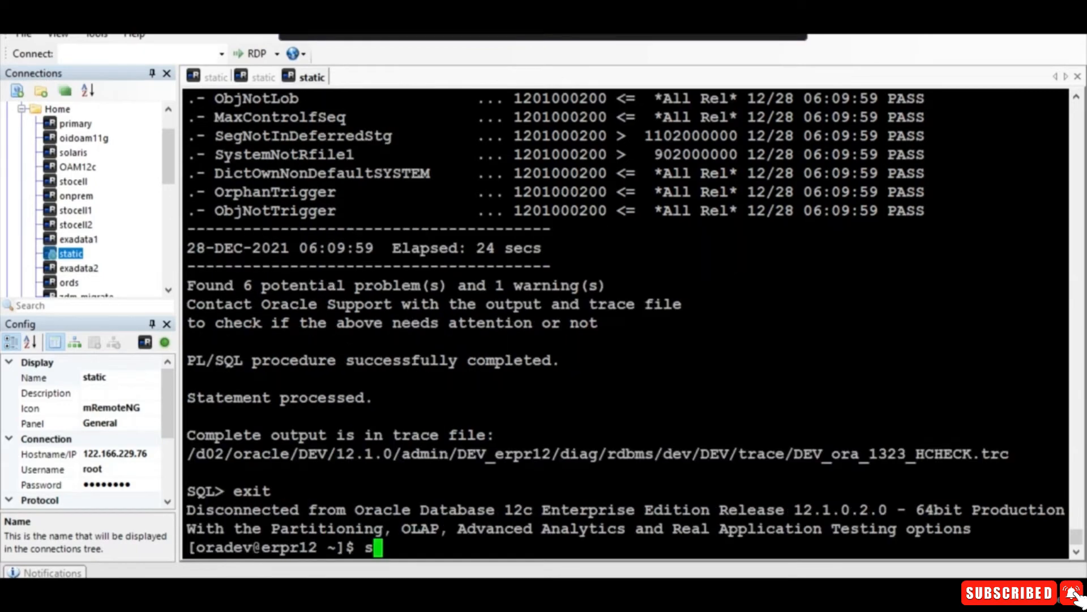
{"action": "type", "text": "qlplus apps/apps"}
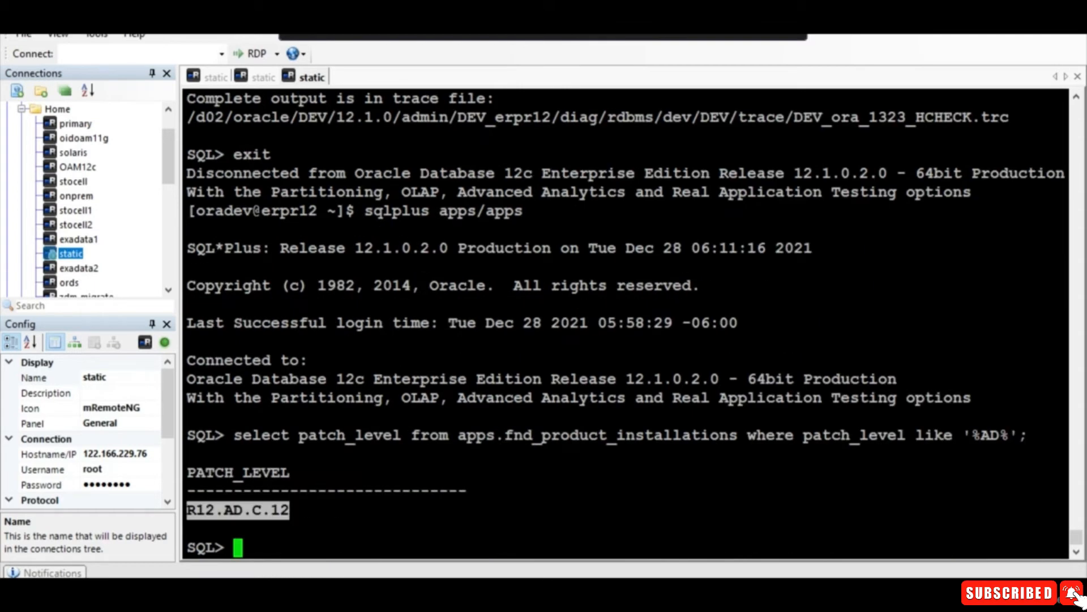
{"action": "key", "text": "alt+tab"}
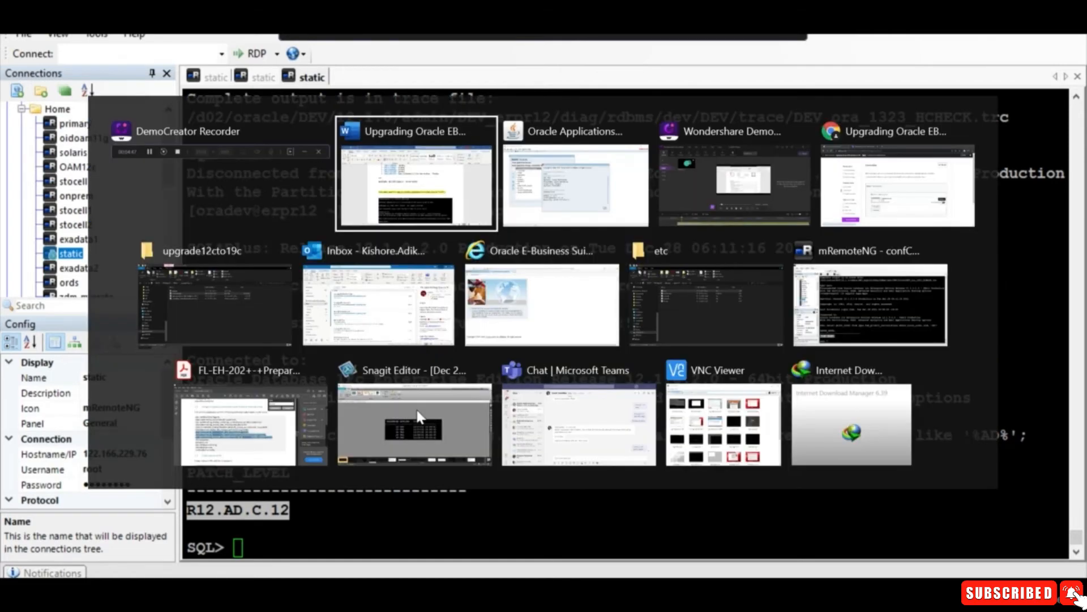
Step: Scroll past the 12.2.10 release_name output to the adop commands and copy 'adop phase=fs_clone'
{"action": "left_click", "coordinate": [416, 174]}
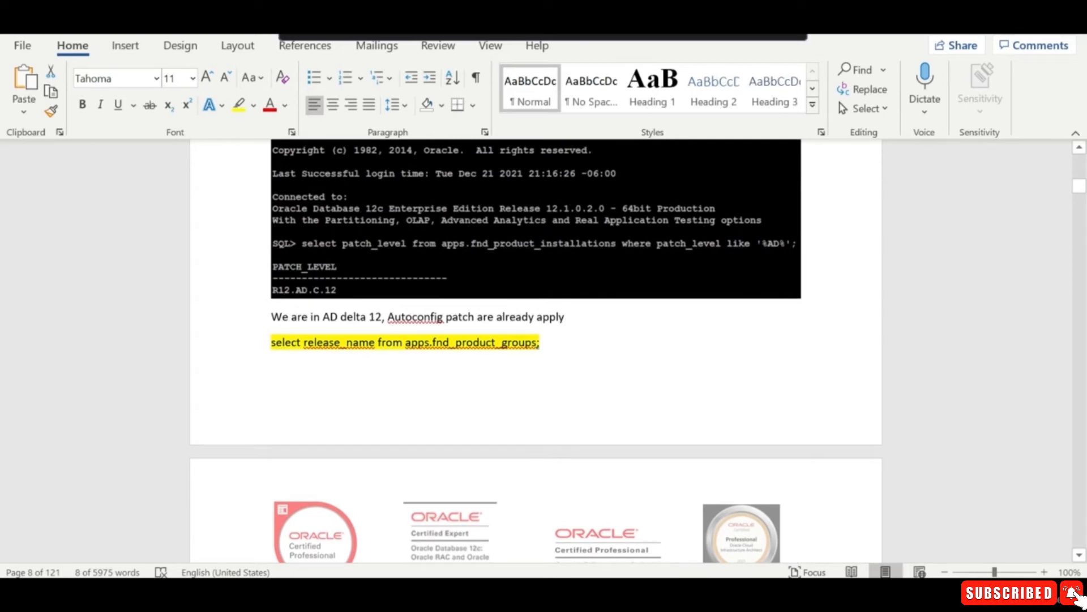
{"action": "scroll", "scroll_direction": "down", "scroll_amount": 3}
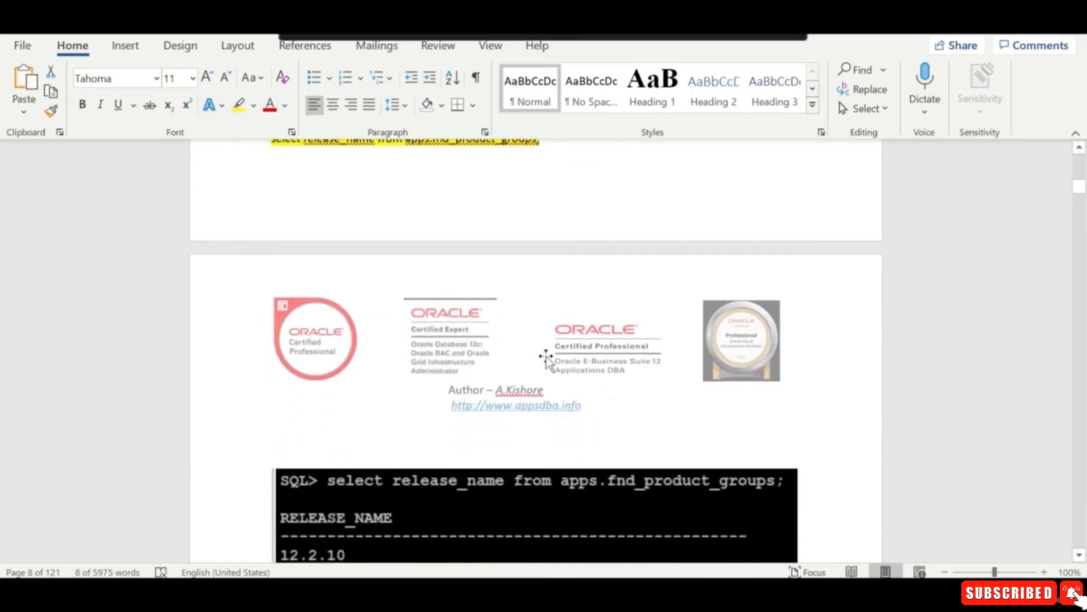
{"action": "scroll", "scroll_direction": "down", "scroll_amount": 3}
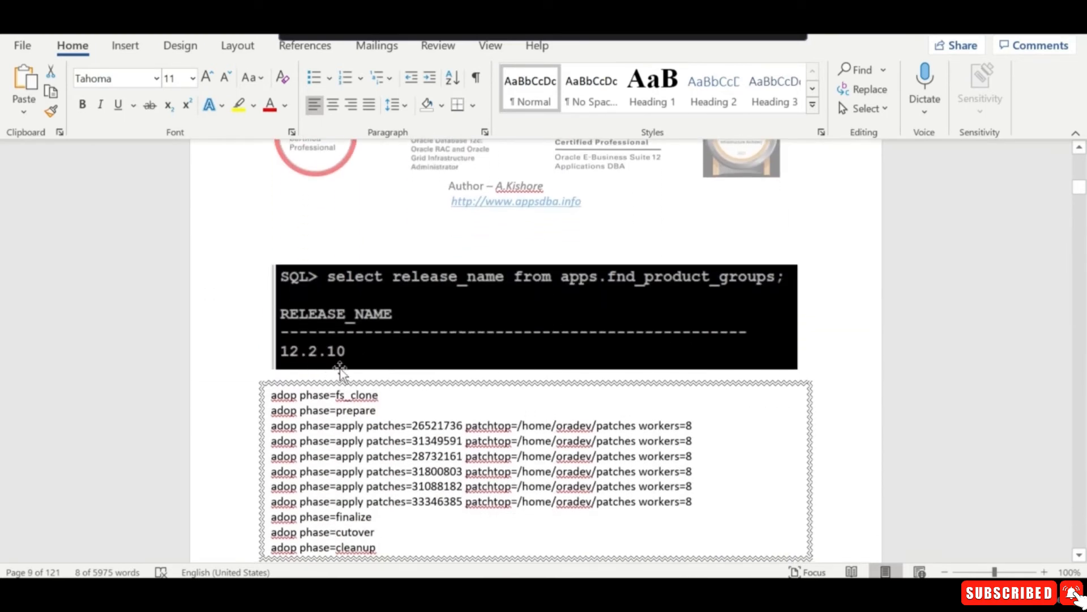
{"action": "scroll", "scroll_direction": "down", "scroll_amount": 3}
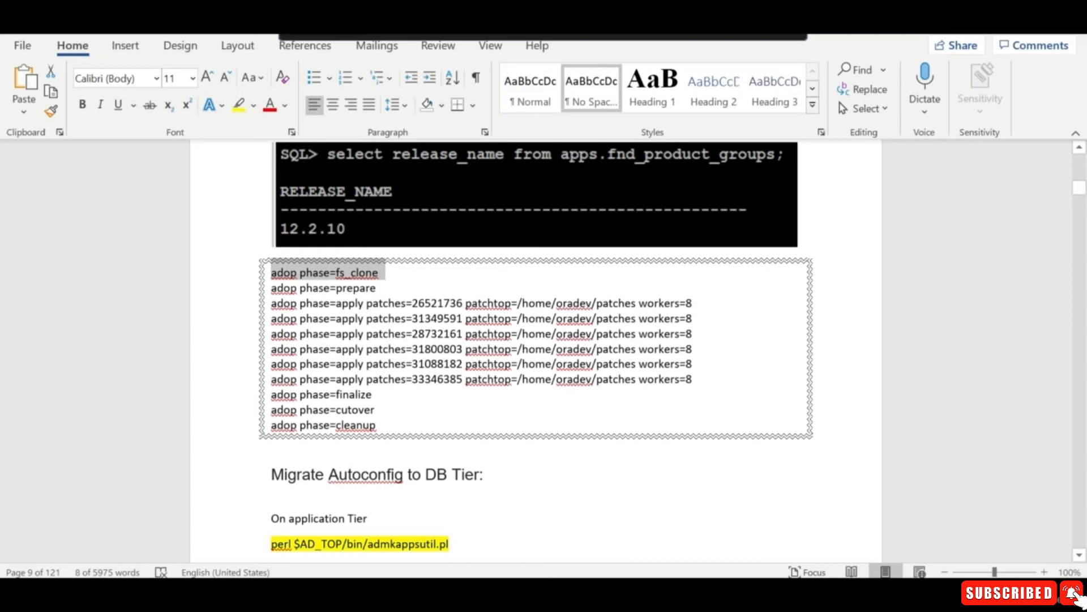
{"action": "key", "text": "alt+tab"}
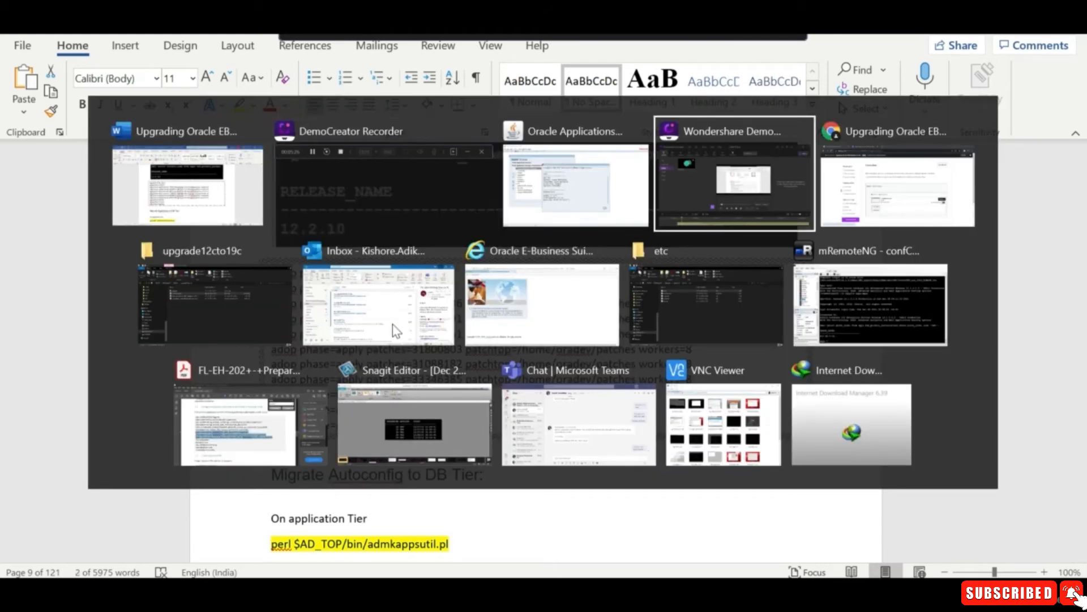
Step: Exit SQL*Plus, source EBSapps.env run from 12cenv, and launch adop phase=fs_clone
{"action": "left_click", "coordinate": [870, 305]}
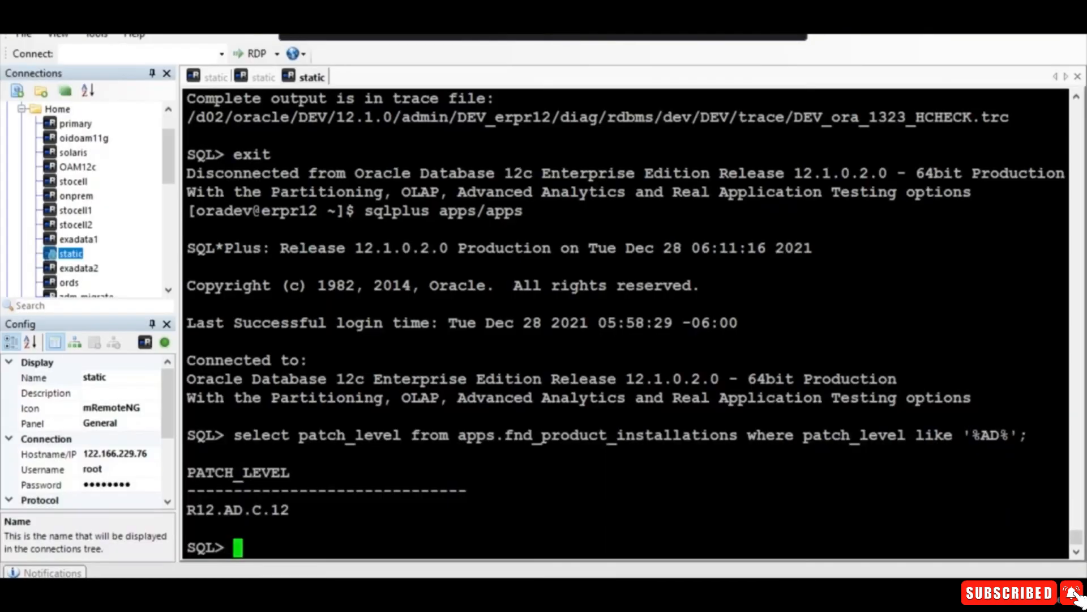
{"action": "type", "text": "exitcd"}
{"action": "type", "text": ". ./EB"}
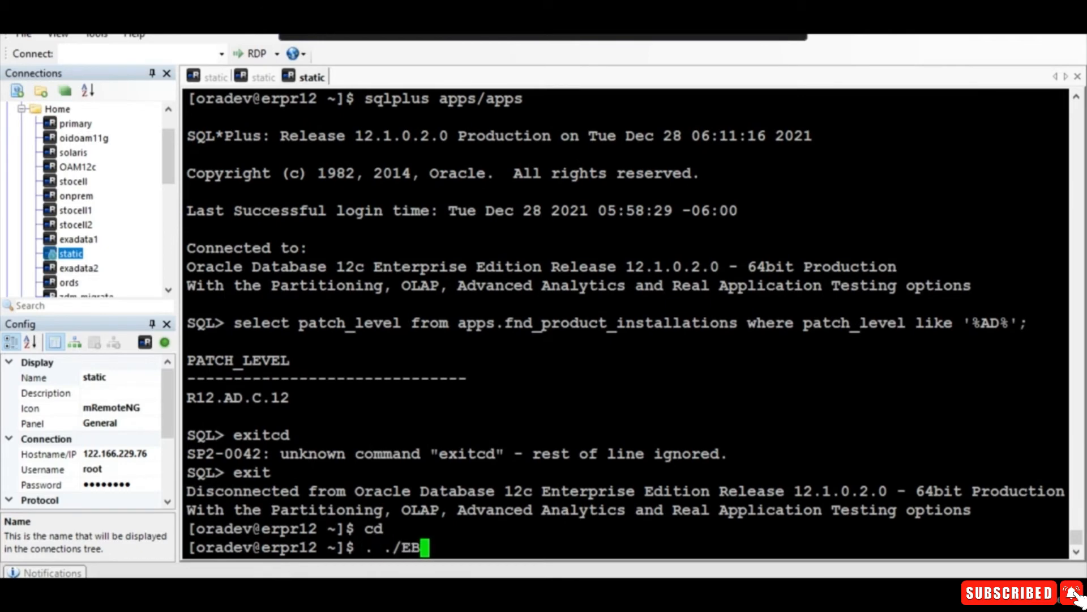
{"action": "key", "text": "BackSpace"}
{"action": "type", "text": "cd 12cenv/"}
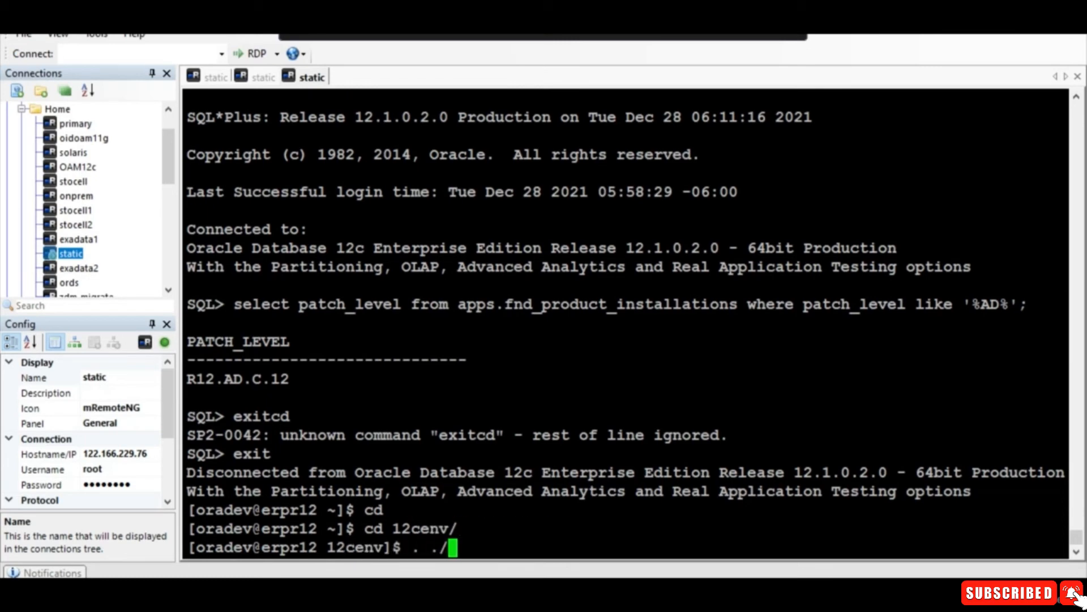
{"action": "type", "text": "EBSapps.env run"}
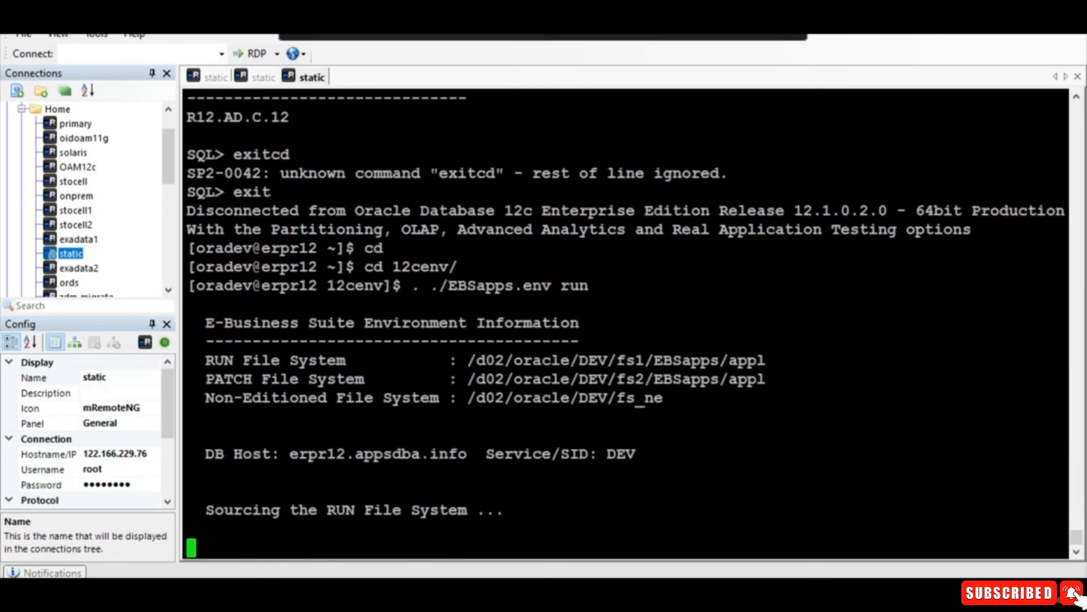
{"action": "type", "text": "adop phase=fs_clone"}
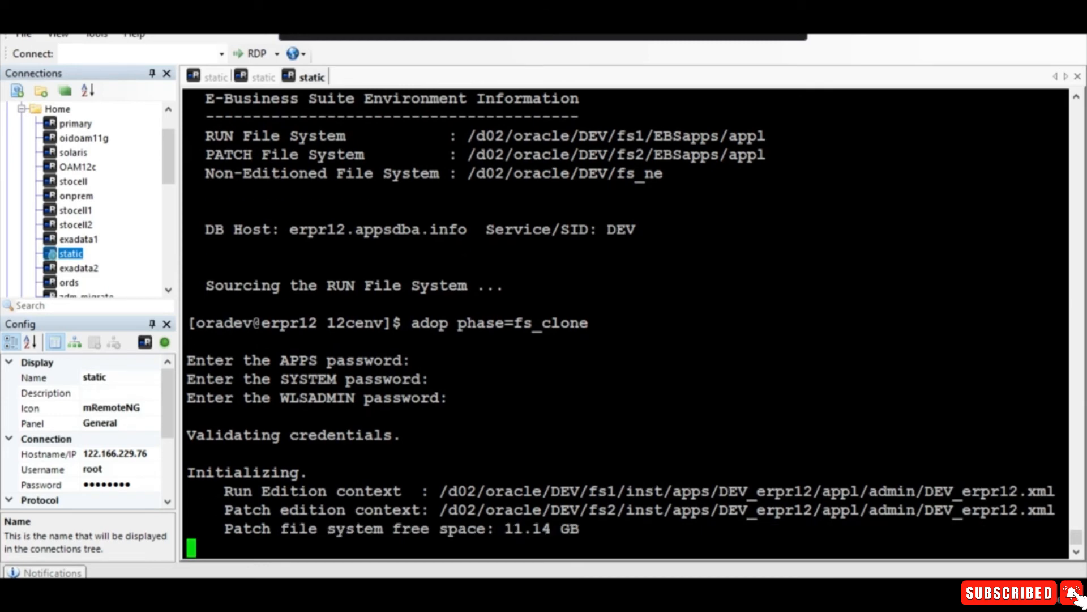
Step: Rerun the fs_clone command as 'adop phase=prepare' and submit the SYSTEM and WLSADMIN passwords
{"action": "scroll", "scroll_direction": "down", "scroll_amount": 3}
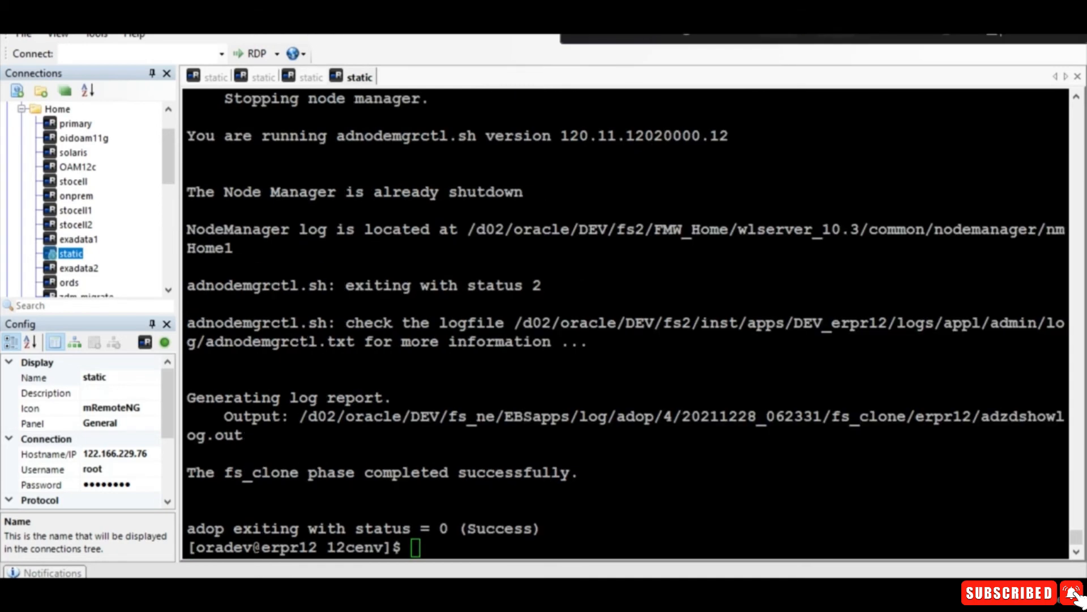
{"action": "type", "text": "adop phase=fs_clone"}
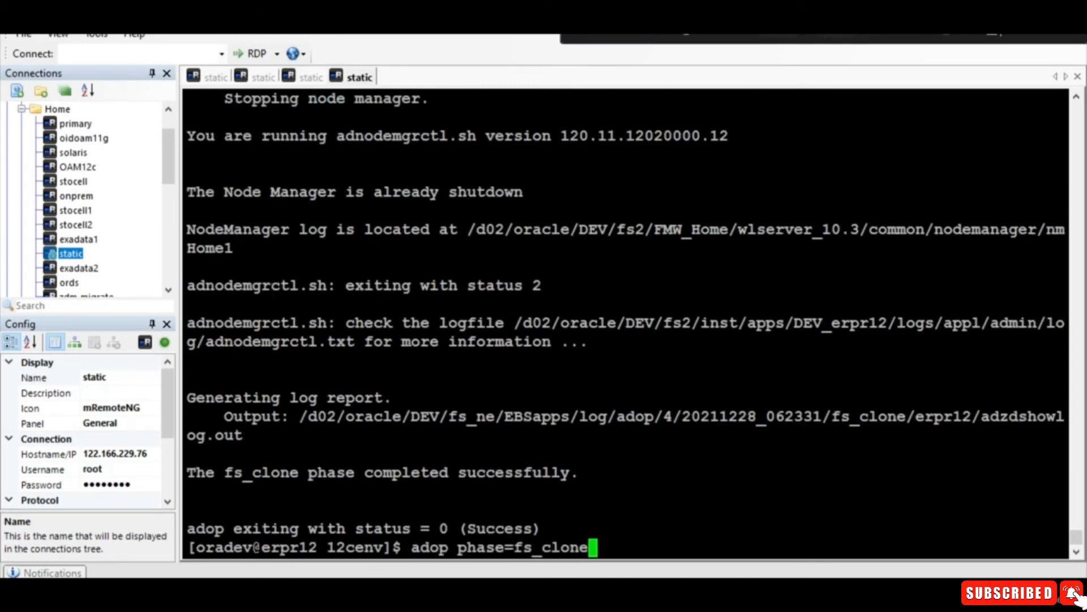
{"action": "key", "text": "Backspace"}
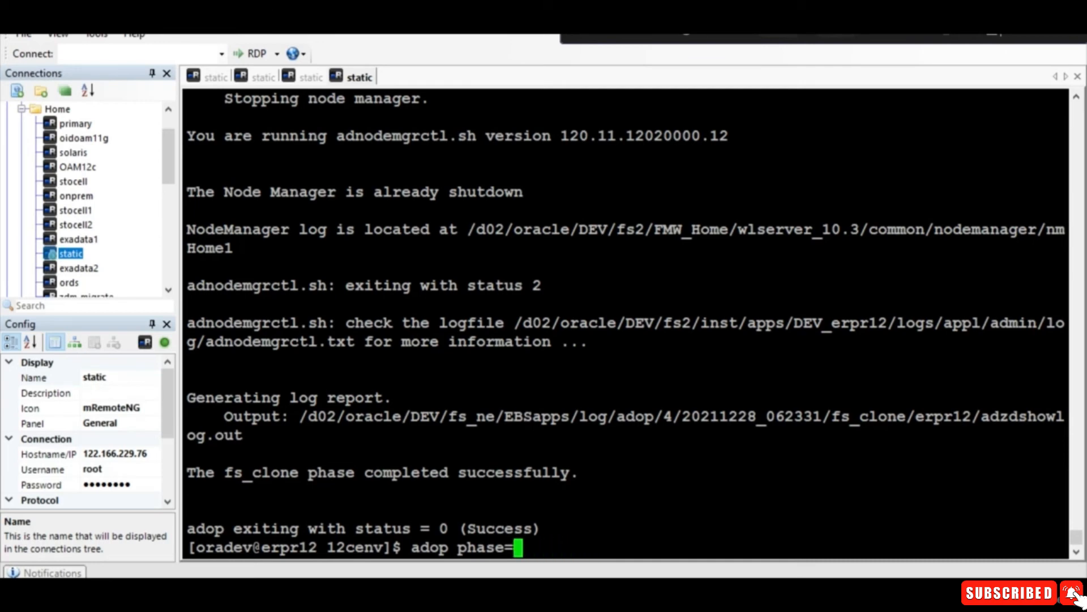
{"action": "type", "text": "prepare"}
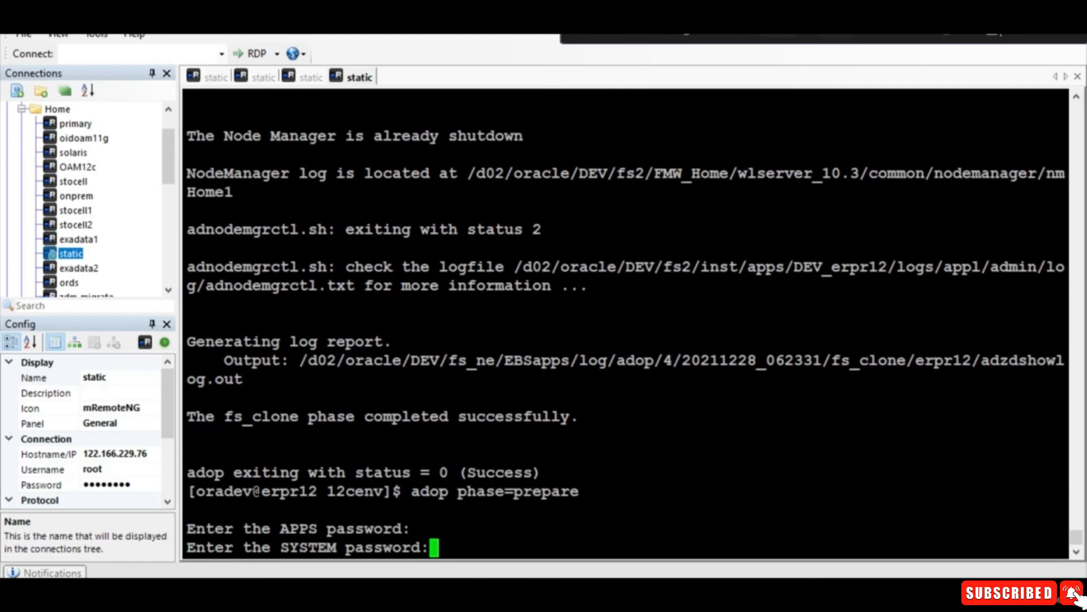
{"action": "key", "text": "Enter"}
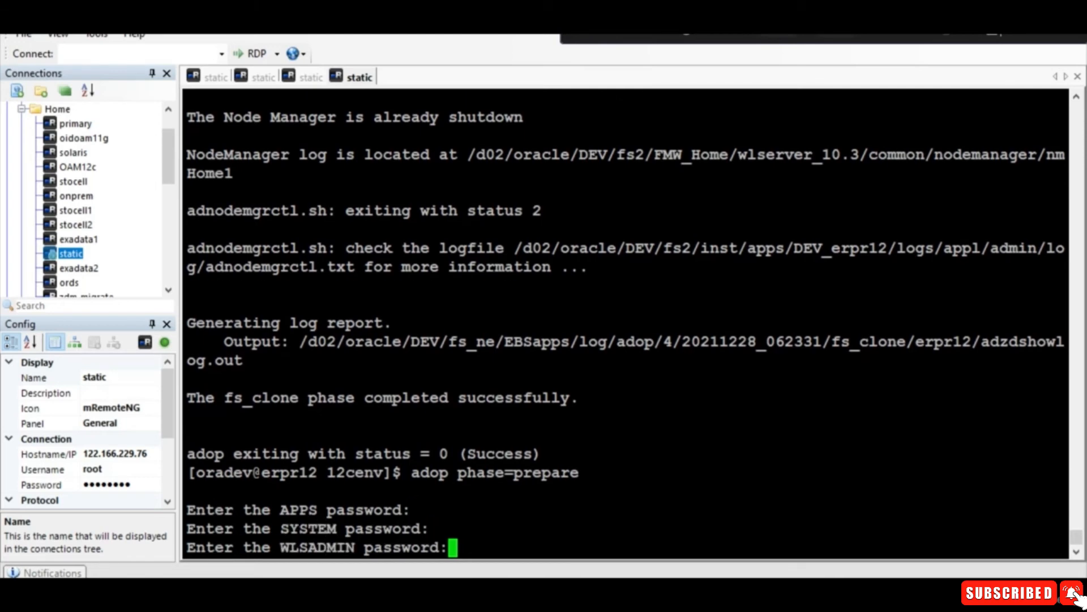
{"action": "key", "text": "Enter"}
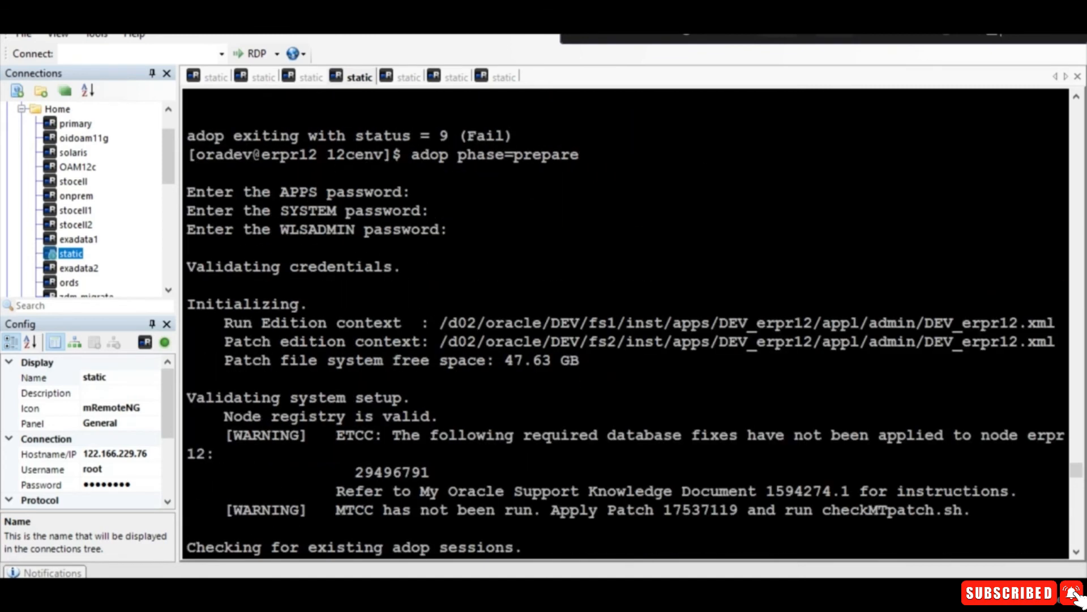
Step: Scroll the terminal while prepare succeeds and patch 26521736 apply starts from /home/oradev/patches
{"action": "scroll", "scroll_direction": "down", "scroll_amount": 3}
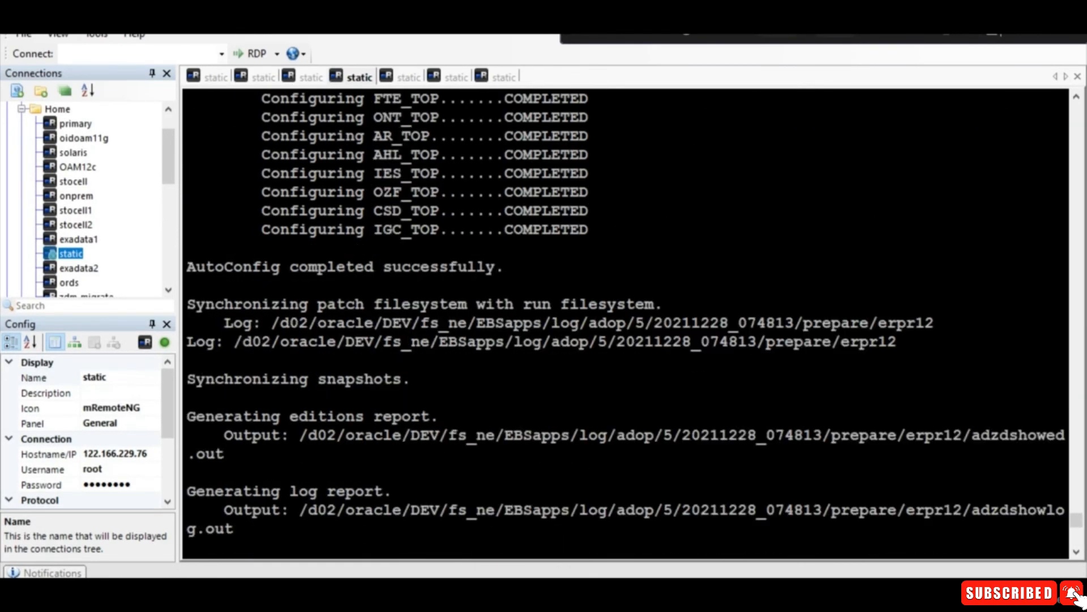
{"action": "scroll", "scroll_direction": "down", "scroll_amount": 3}
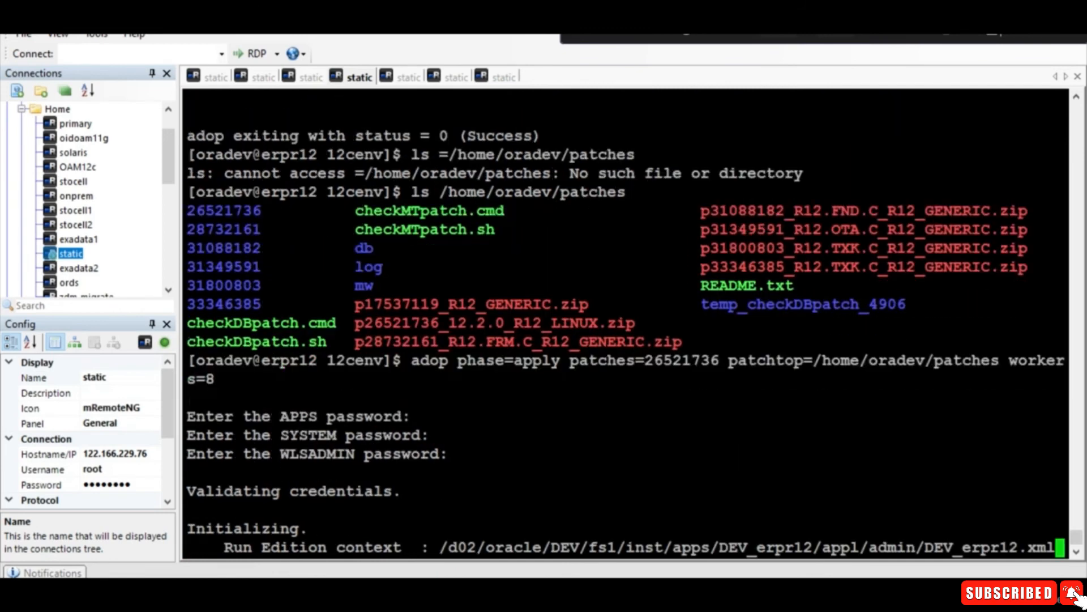
Step: Scroll the output as the patch 26521736 apply passes initialization and starts validating system setup
{"action": "scroll", "scroll_direction": "down", "scroll_amount": 3}
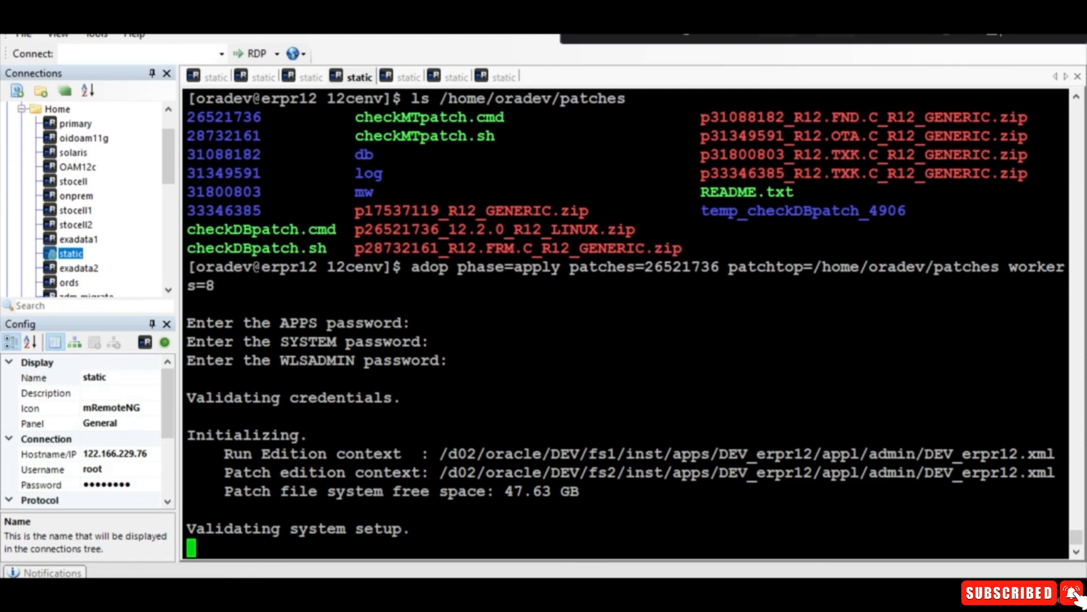
{"action": "mouse_move", "coordinate": [652, 39]}
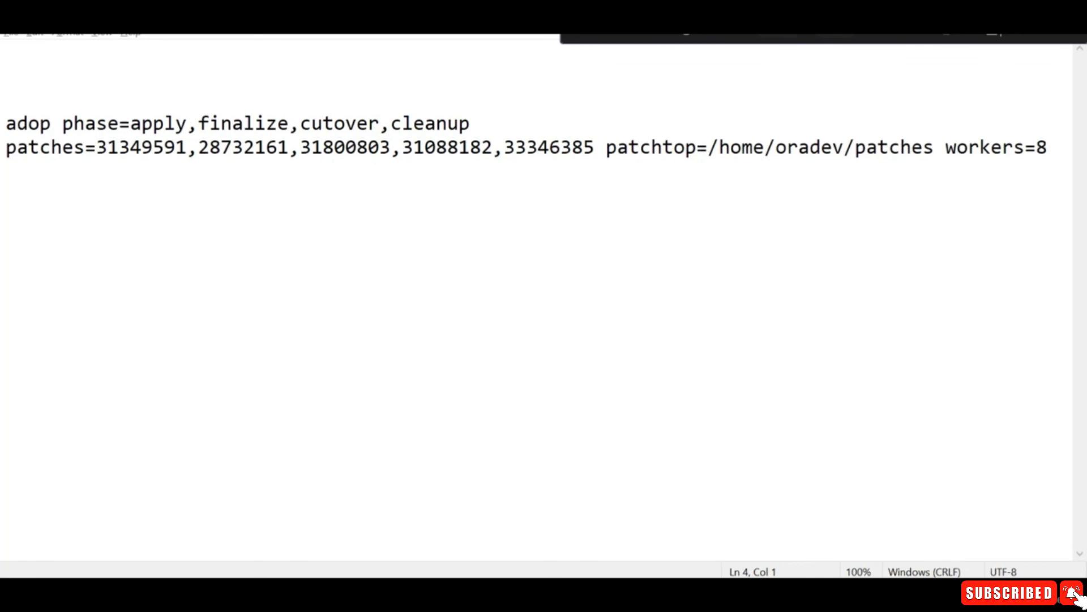
{"action": "left_click_drag", "start_coordinate": [97, 147], "coordinate": [602, 147]}
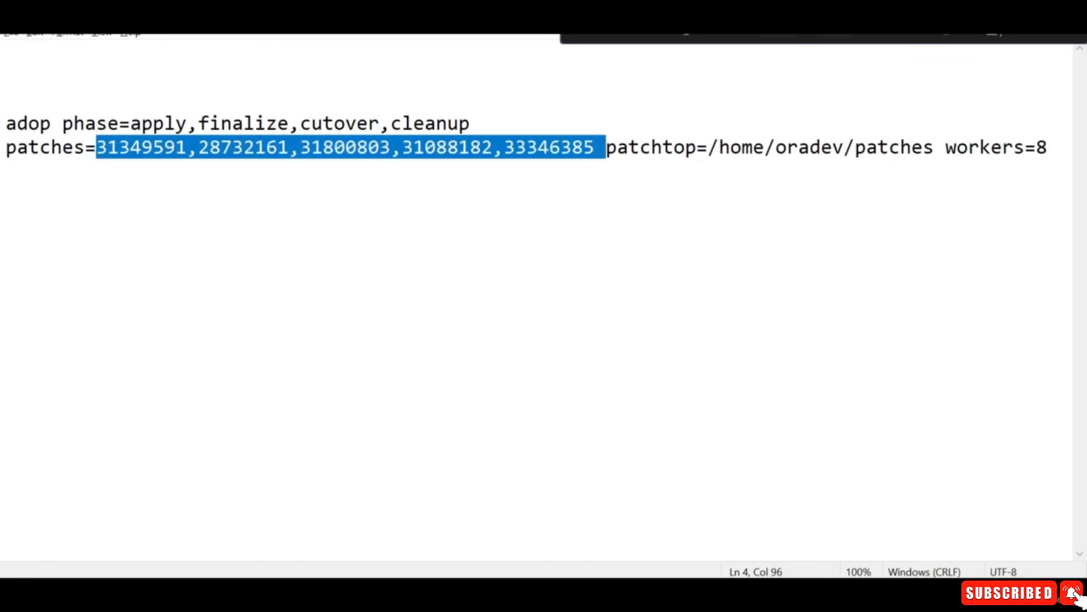
{"action": "left_click", "coordinate": [188, 124]}
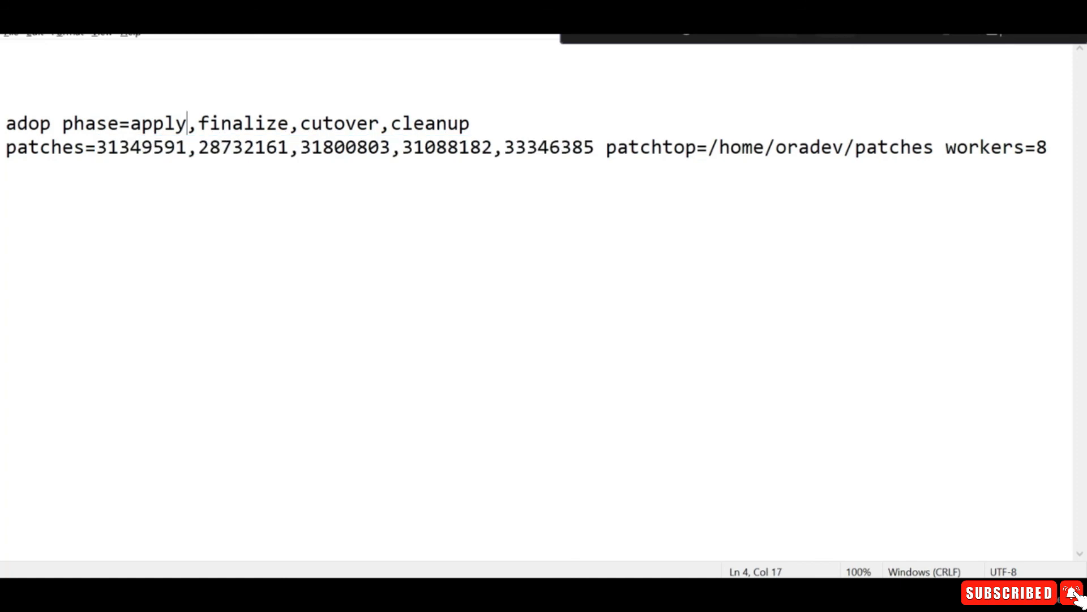
{"action": "double_click", "coordinate": [243, 123]}
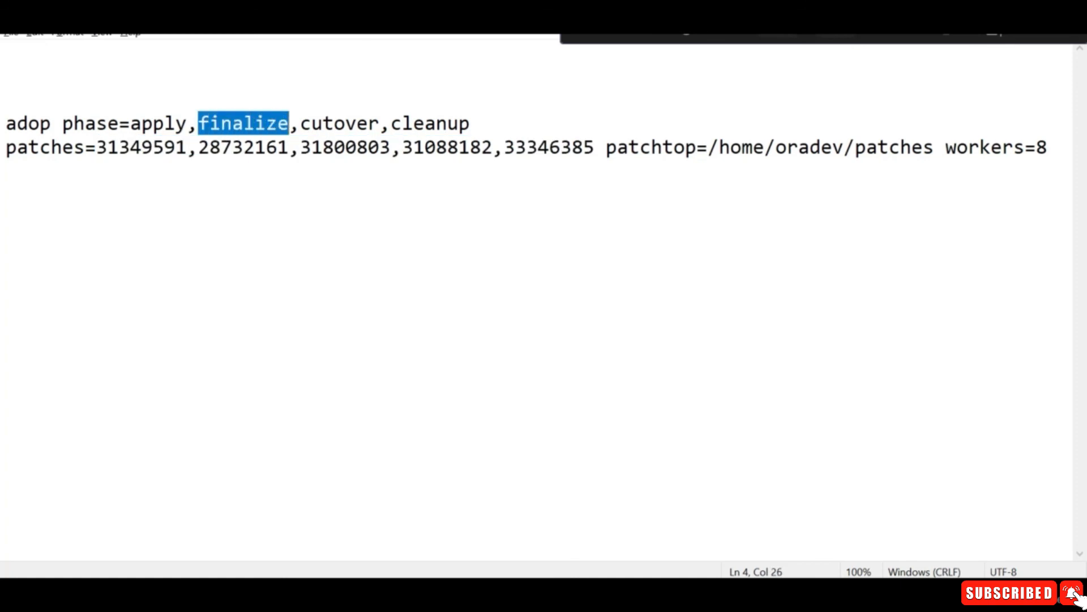